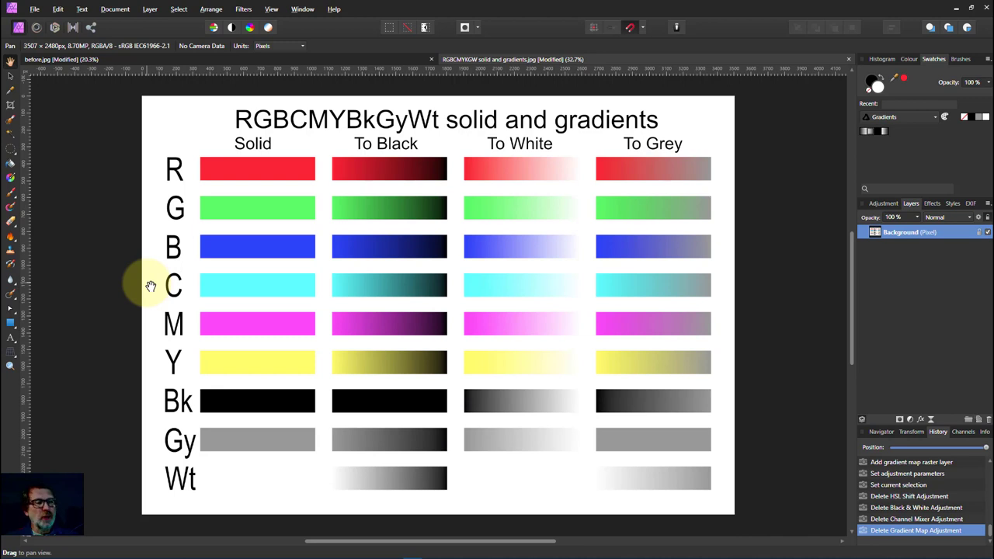
mouse_move(510, 432)
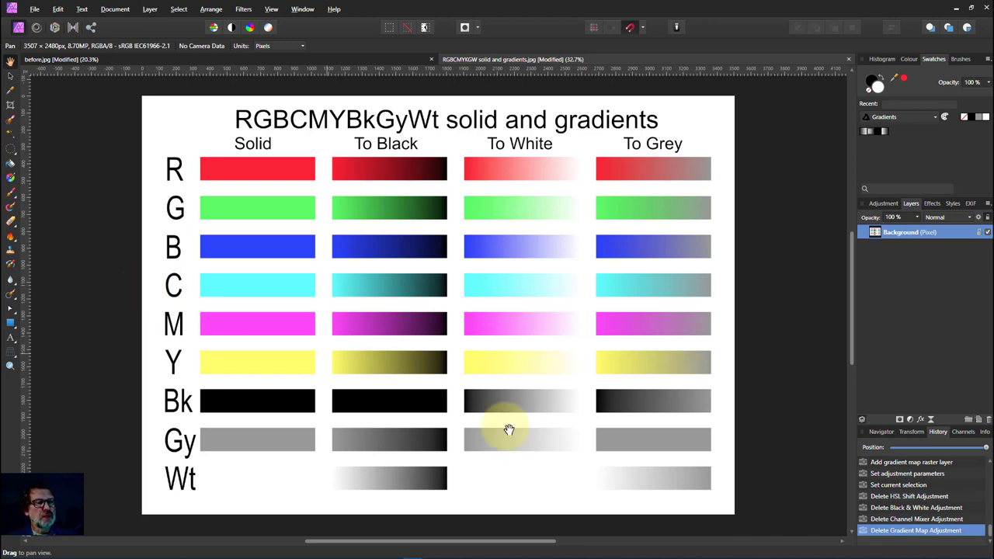
mouse_move(289, 218)
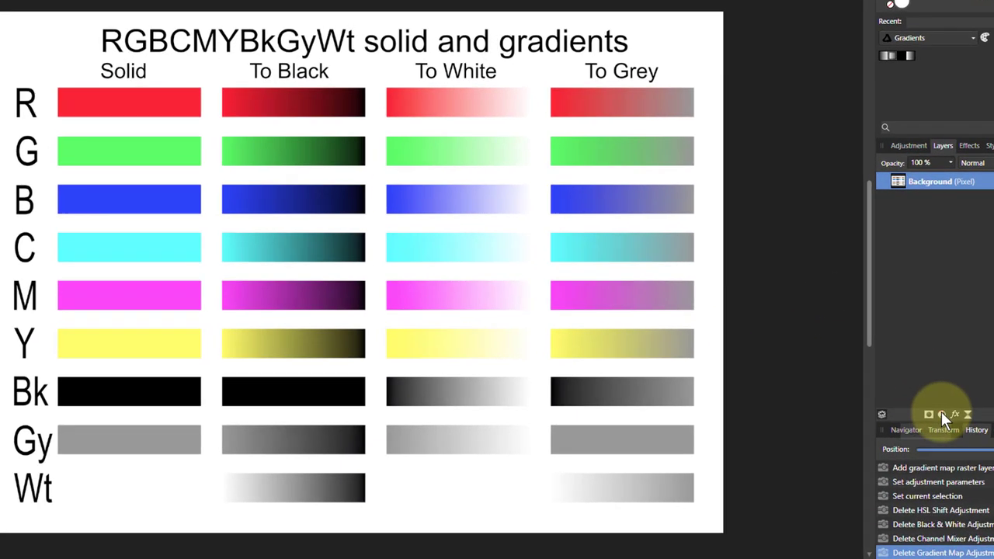
- Add an HSL adjustment with Saturation Shift at -100% so the chart shows only greys
click(929, 413)
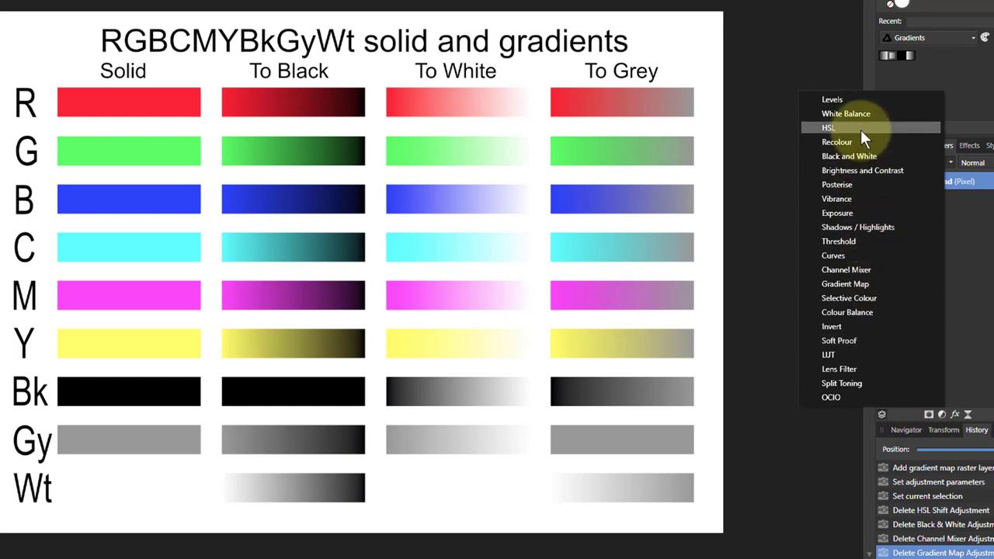
click(828, 127)
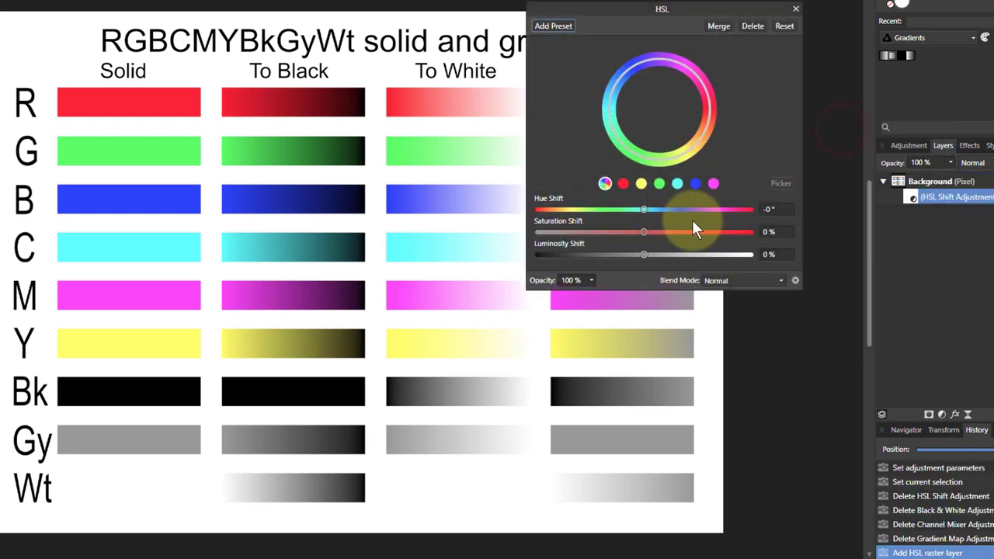
mouse_move(565, 261)
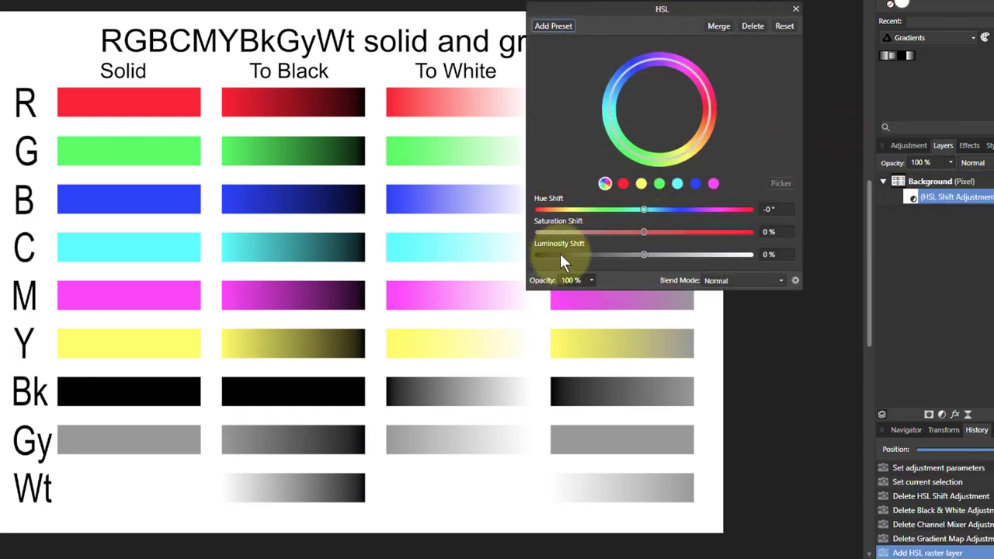
drag(643, 231, 628, 231)
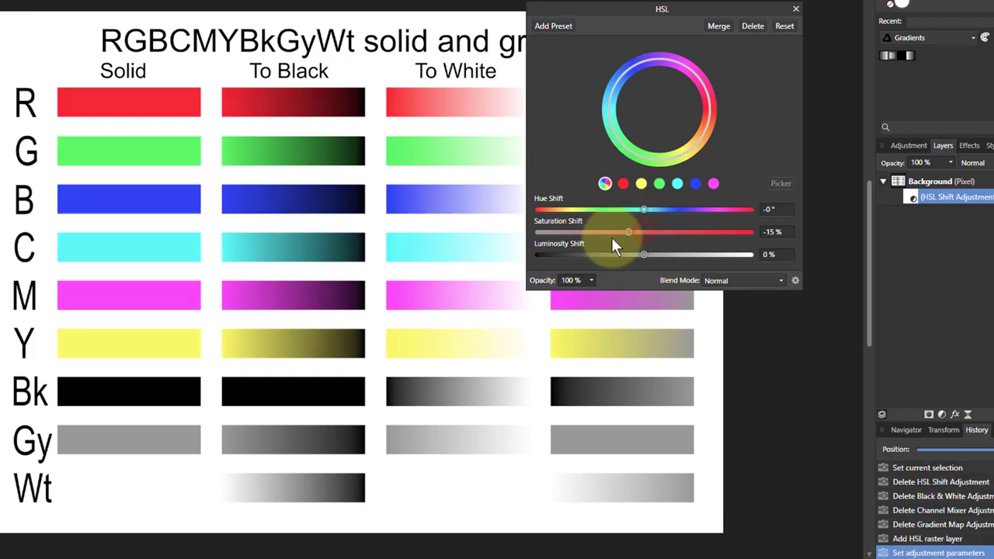
drag(627, 232, 535, 232)
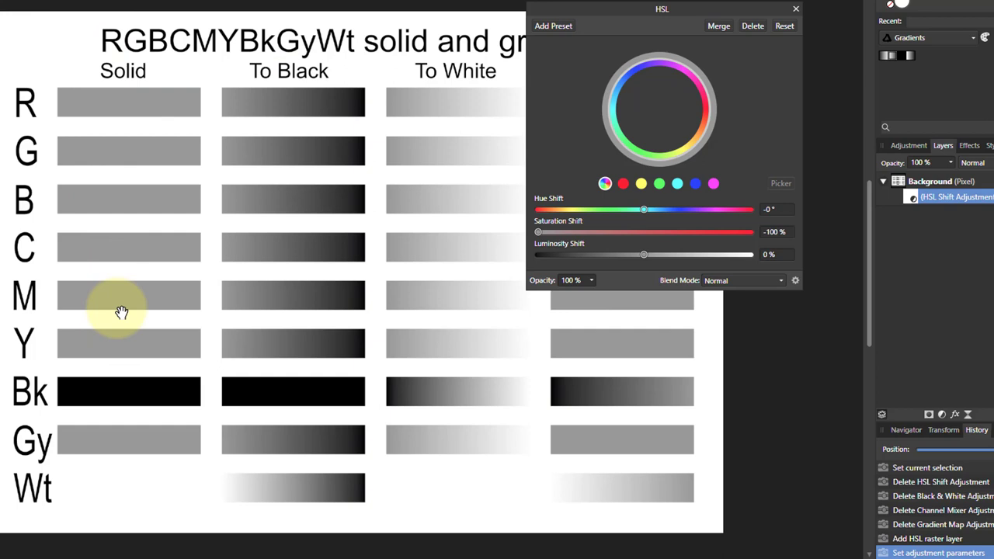
mouse_move(125, 169)
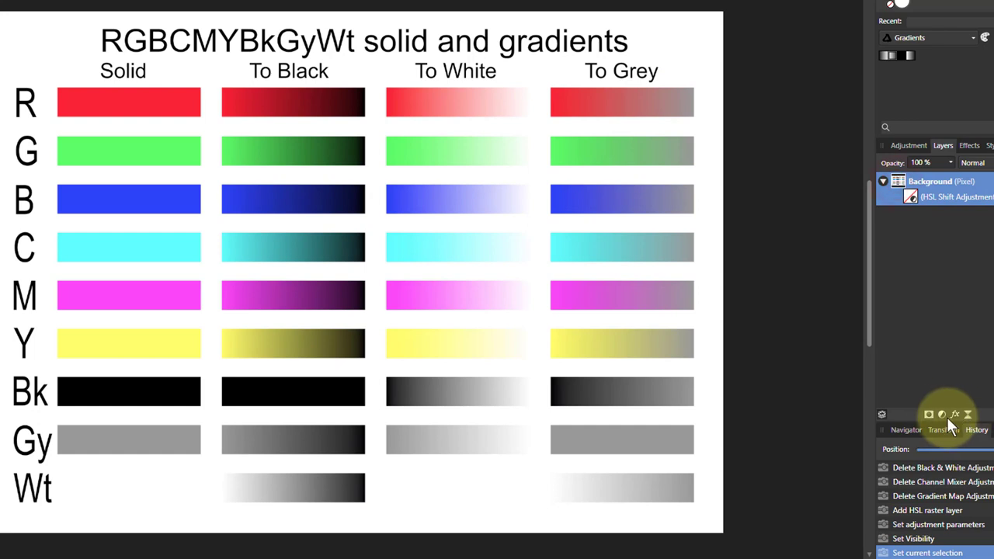
- Add a Black and White adjustment with the Red slider lowered to about -77%
click(941, 413)
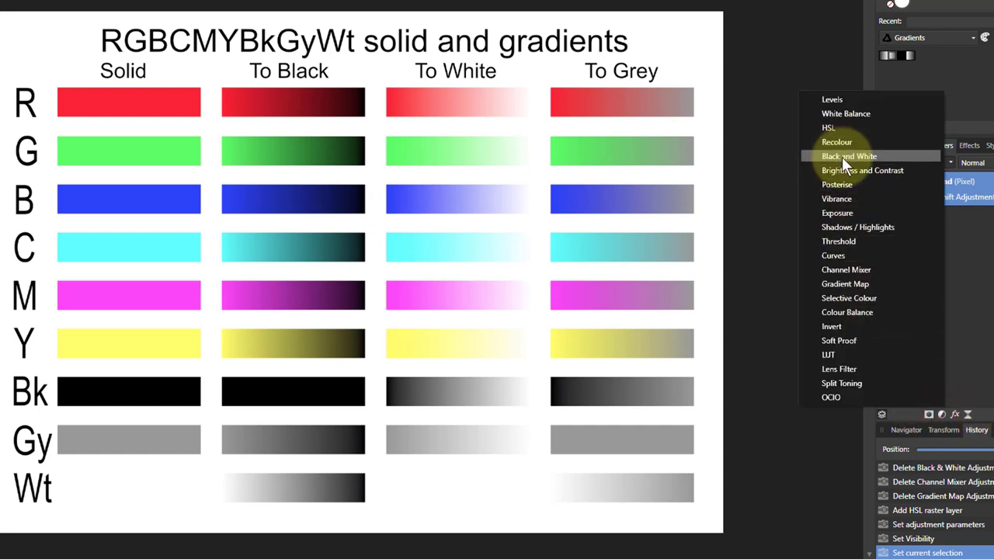
click(848, 155)
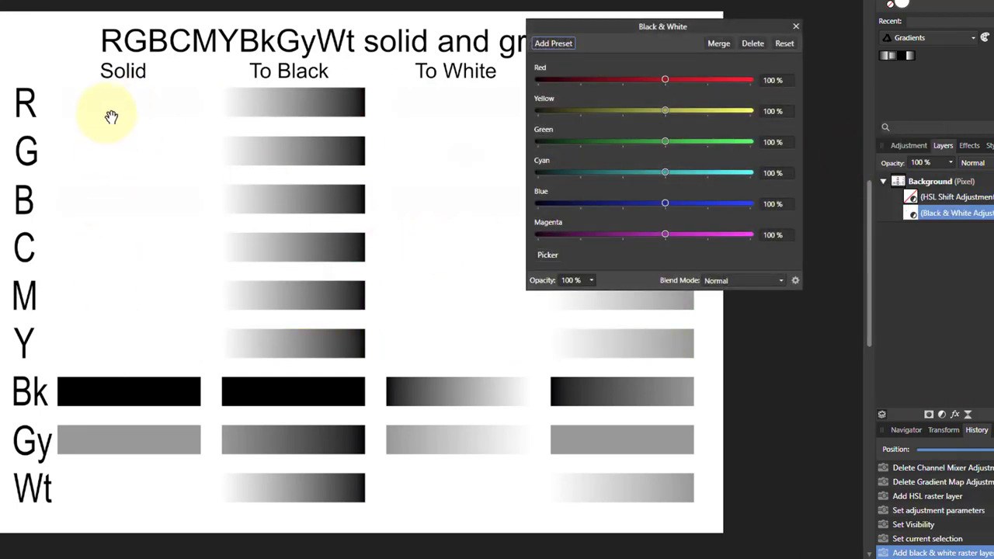
mouse_move(115, 339)
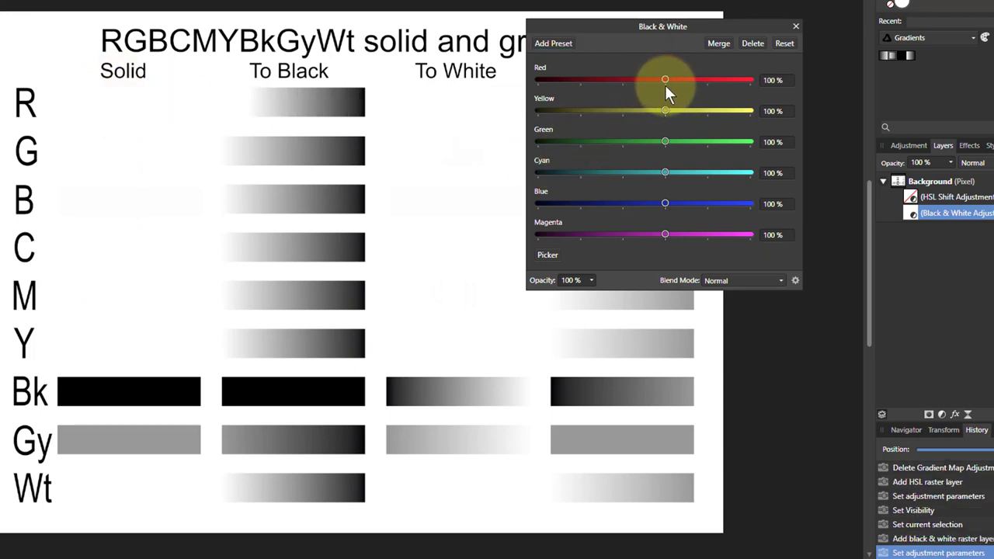
drag(665, 81, 590, 81)
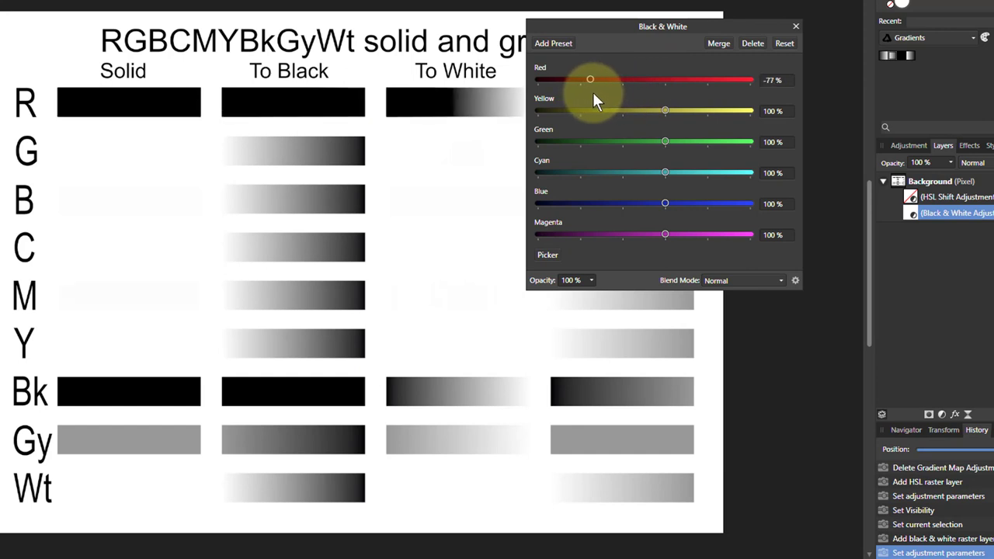
drag(590, 80, 665, 80)
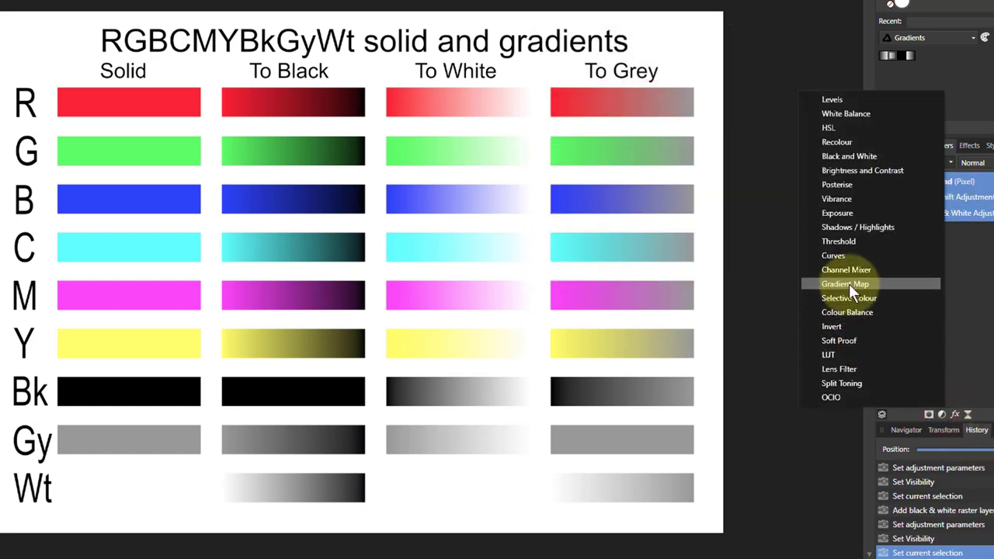
- Add a Channel Mixer adjustment with its output channel switched from RGB to Grey
click(845, 270)
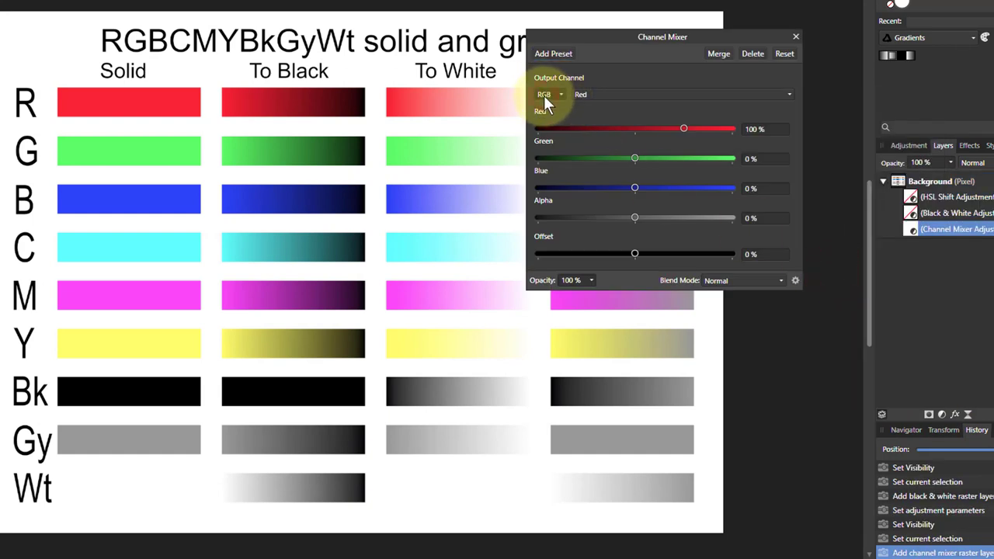
click(546, 95)
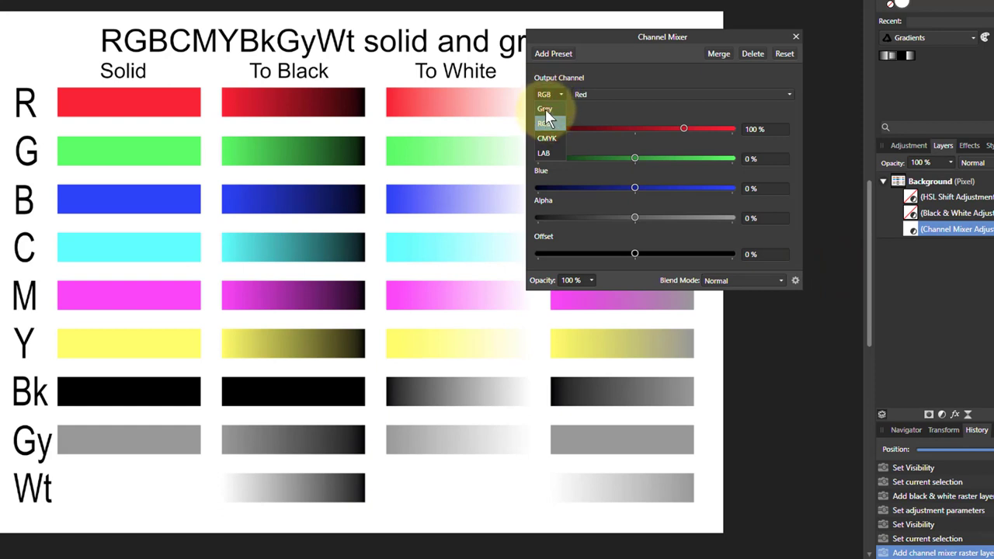
click(544, 109)
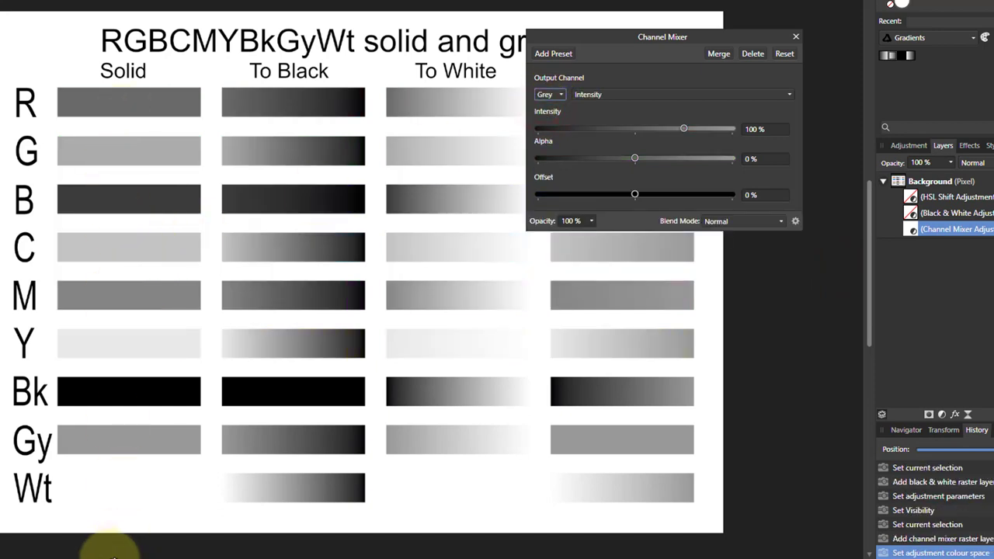
mouse_move(146, 99)
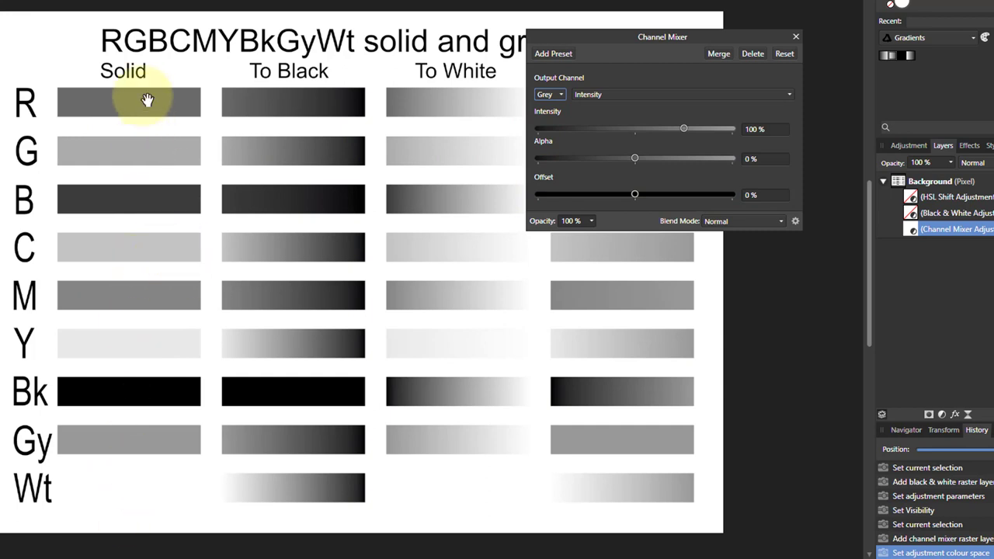
mouse_move(104, 124)
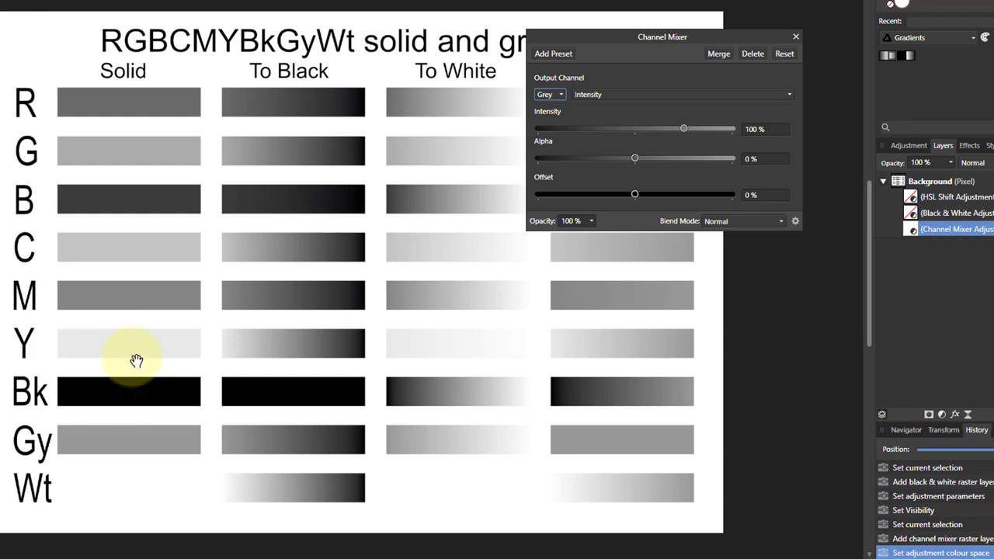
mouse_move(110, 344)
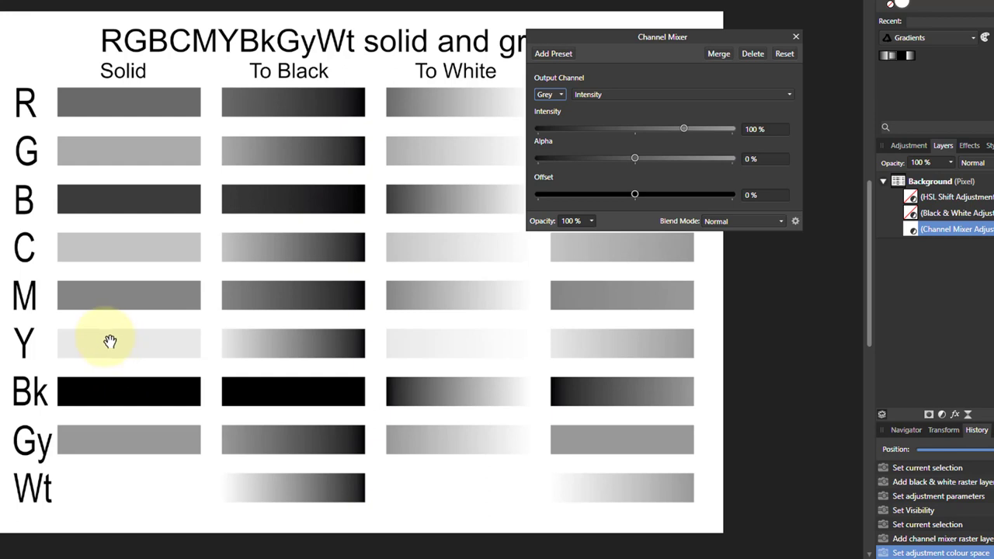
mouse_move(132, 355)
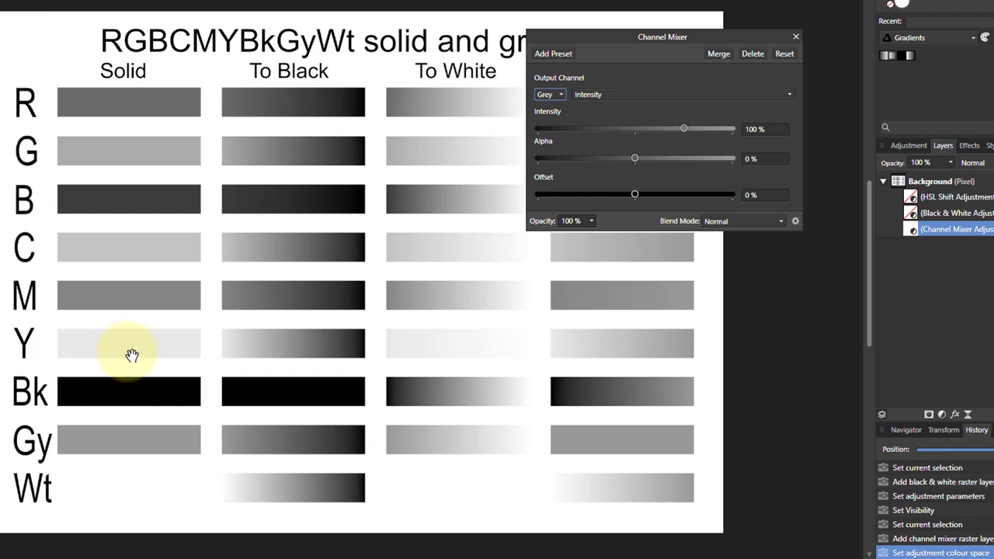
mouse_move(121, 199)
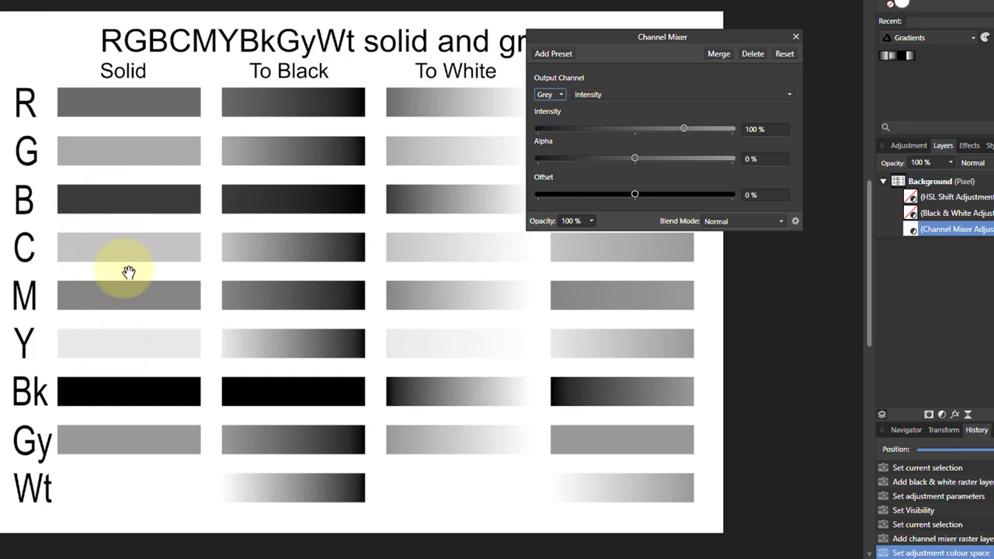
mouse_move(174, 150)
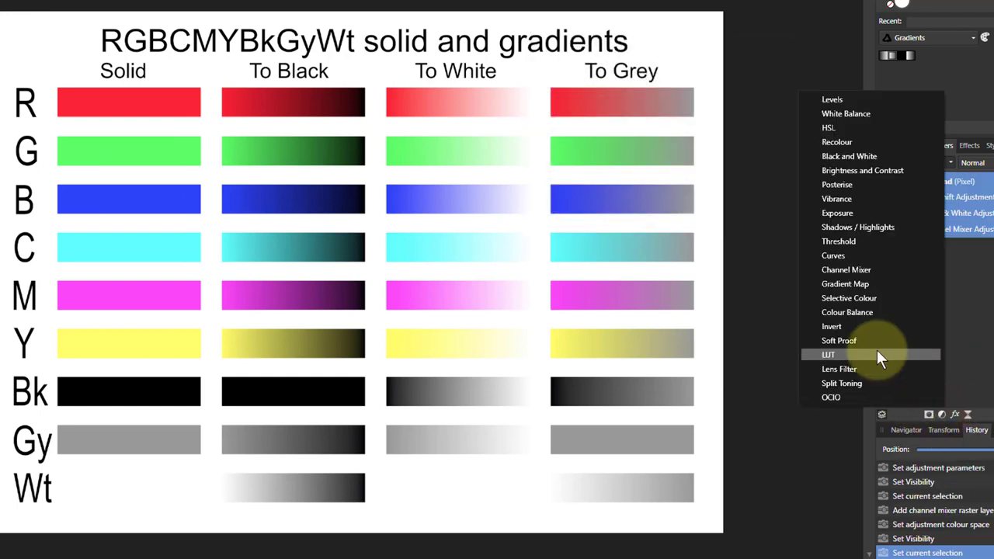
- Add a Gradient Map adjustment and inspect its red start and blue end stops
click(845, 283)
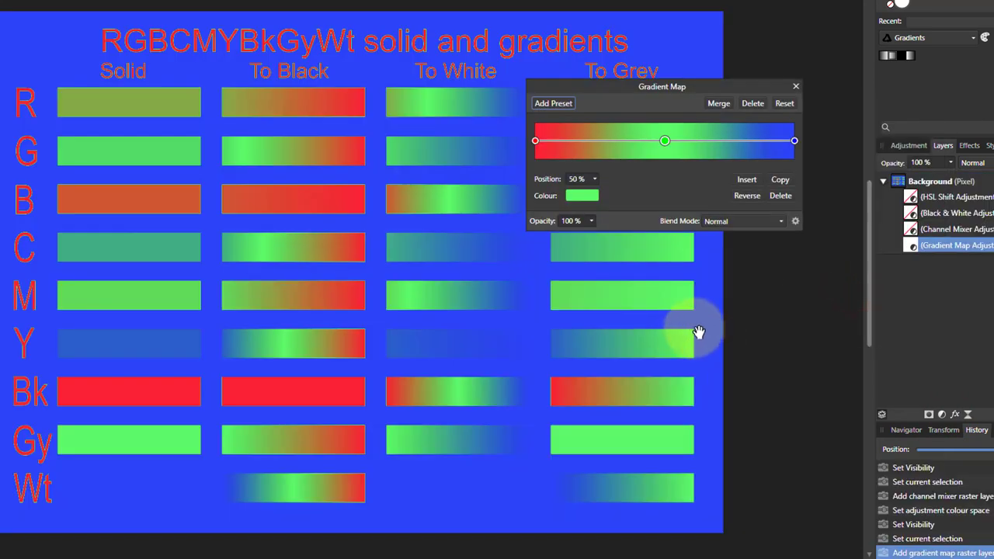
drag(662, 87, 693, 256)
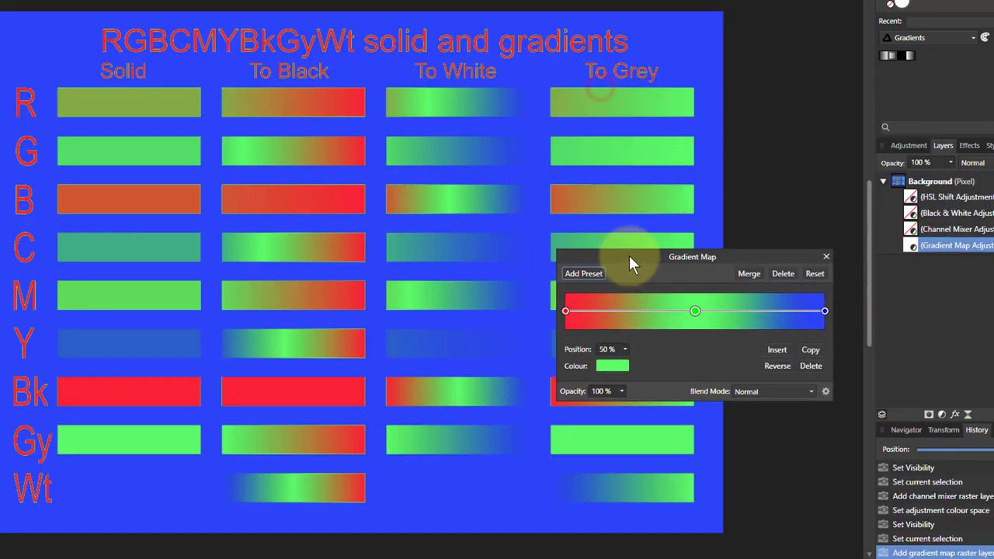
click(566, 311)
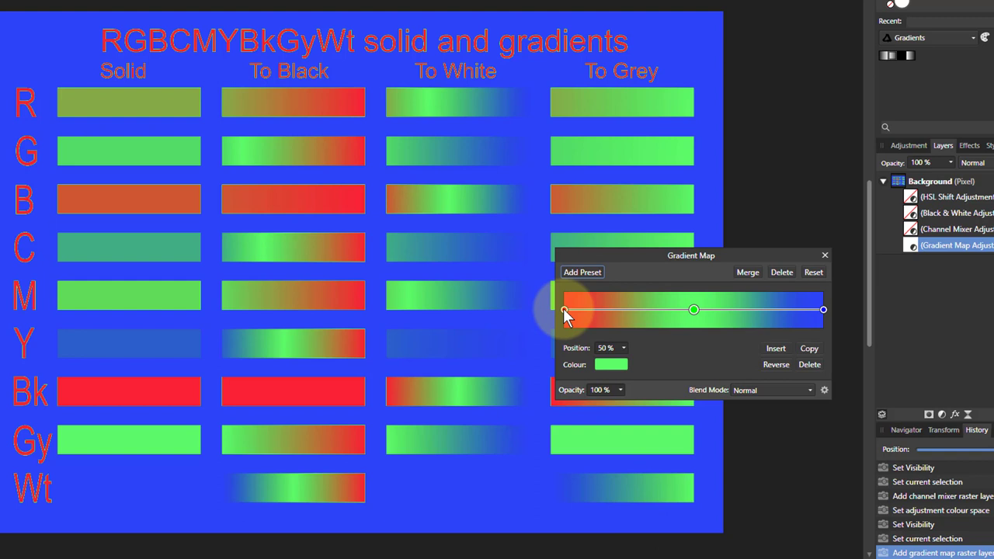
click(566, 310)
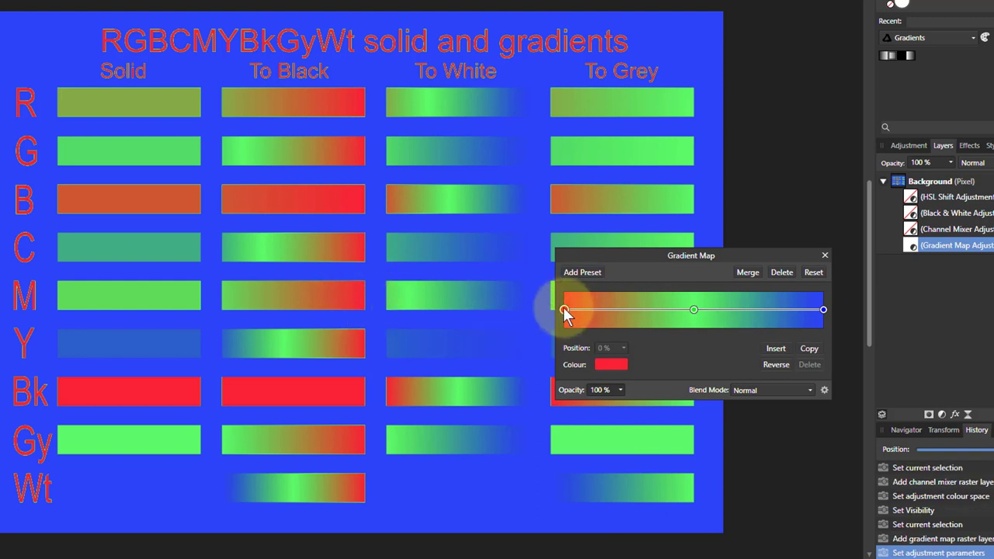
click(824, 311)
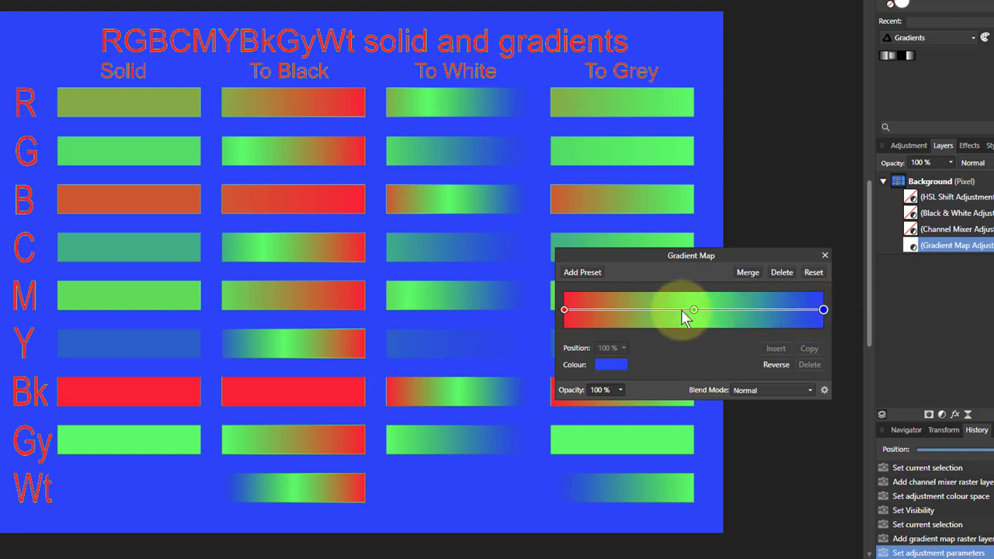
mouse_move(656, 356)
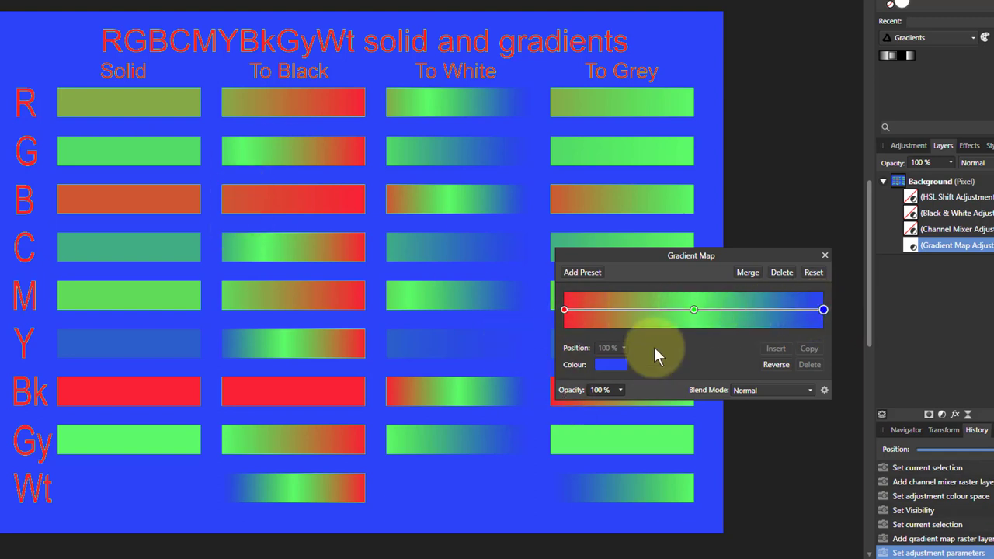
- Delete the green middle stop, leaving a plain red-to-blue gradient
click(692, 310)
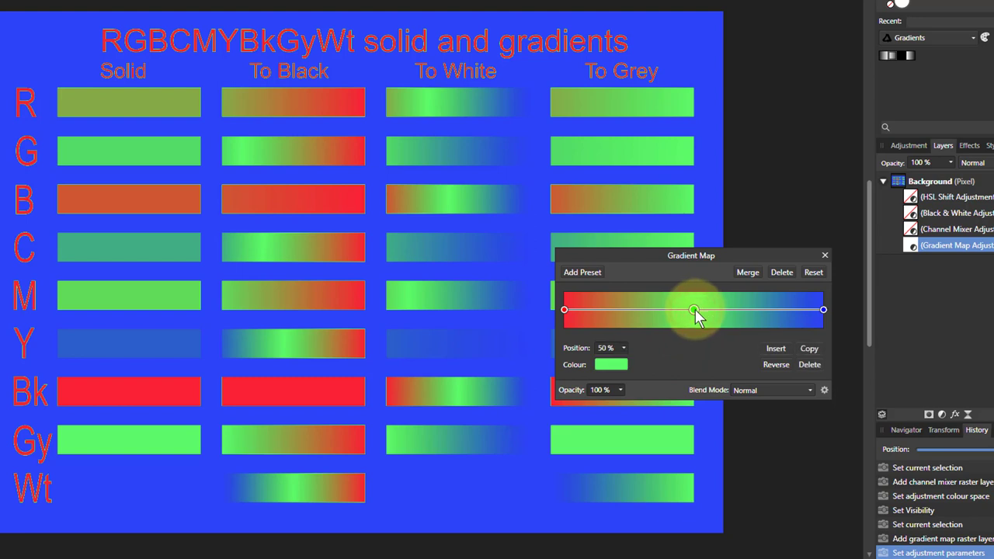
drag(693, 311, 824, 311)
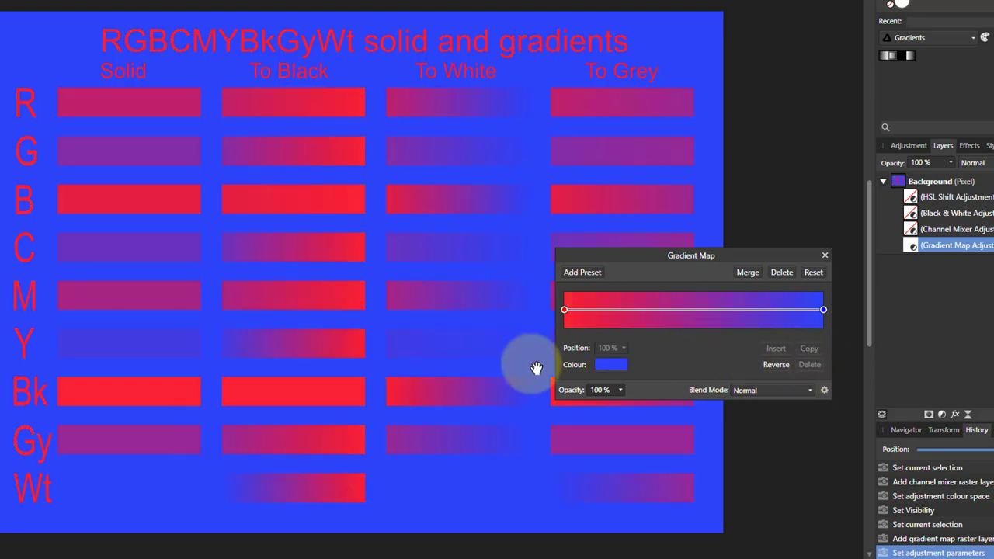
- Set the gradient's start stop to black from the Swatches picker and select the end stop for white
click(565, 310)
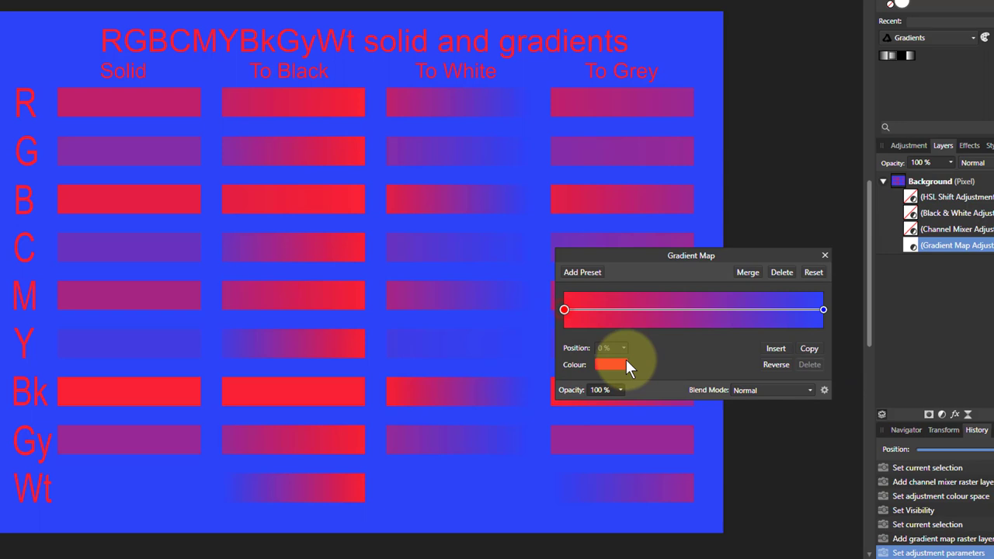
mouse_move(606, 378)
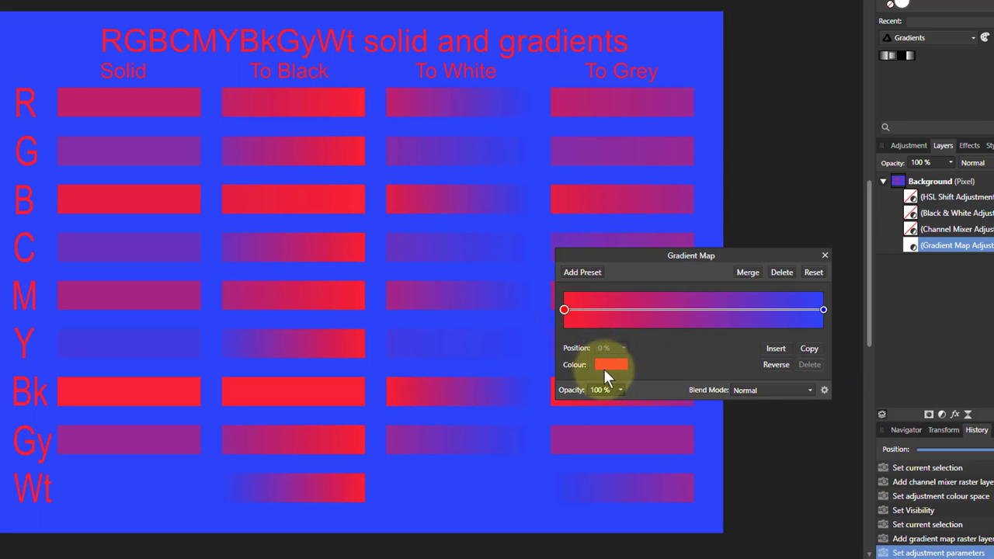
click(610, 363)
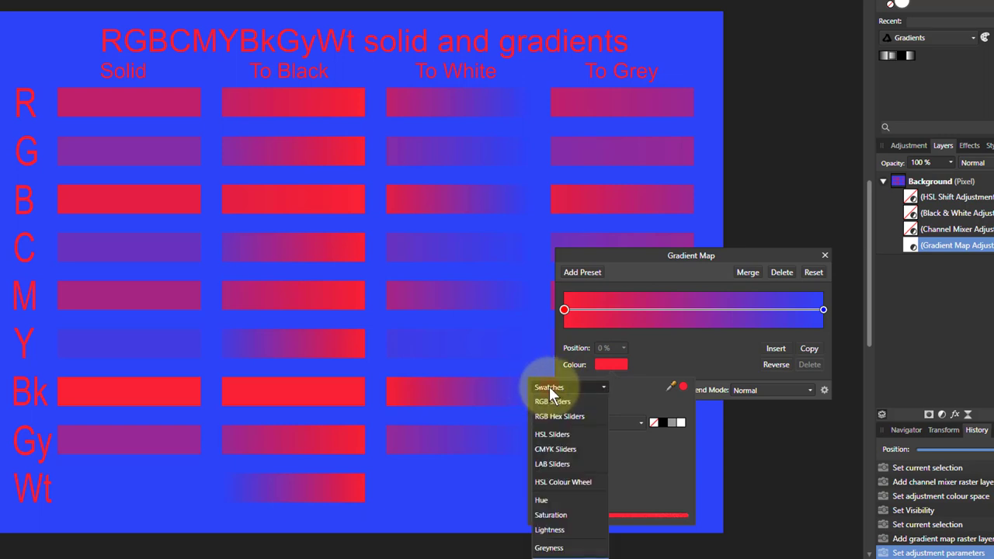
click(553, 401)
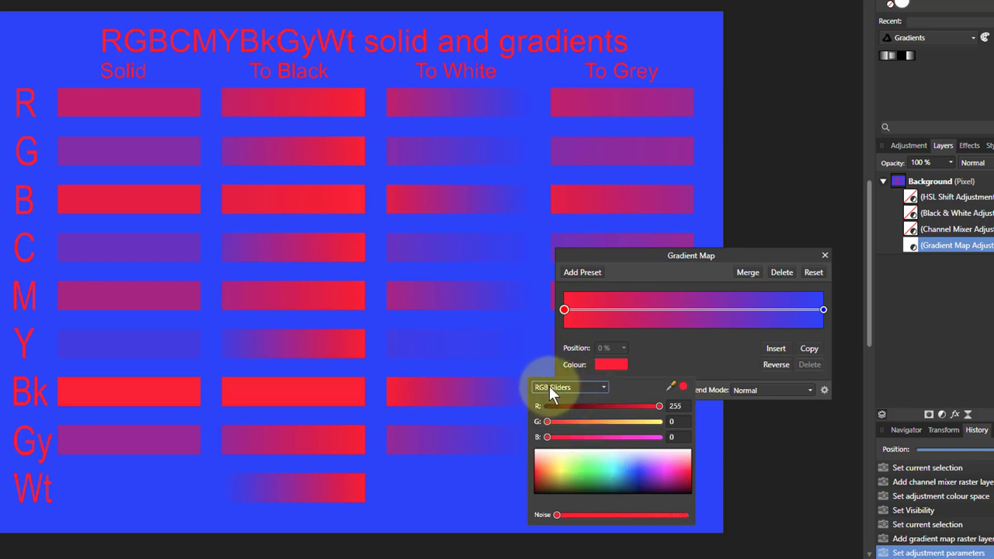
click(568, 387)
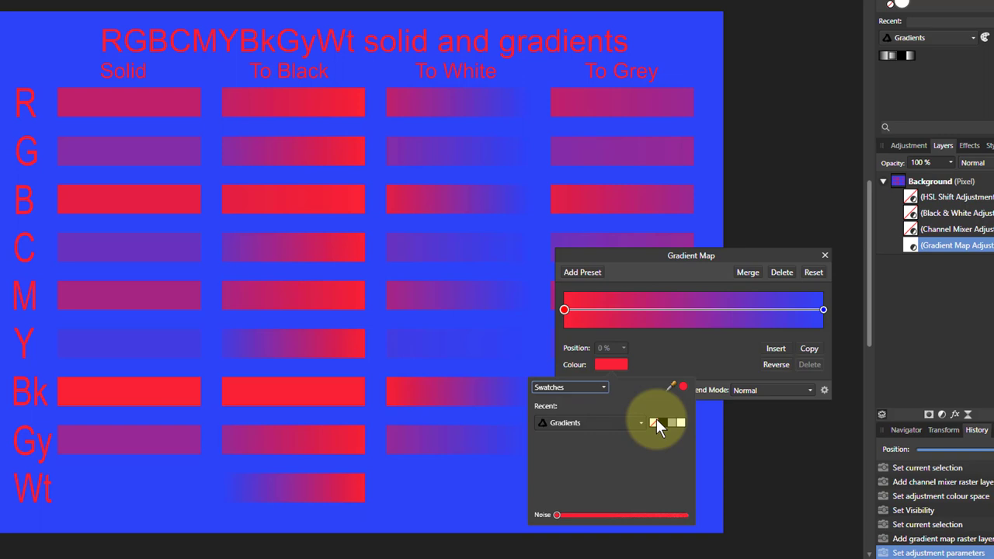
mouse_move(662, 429)
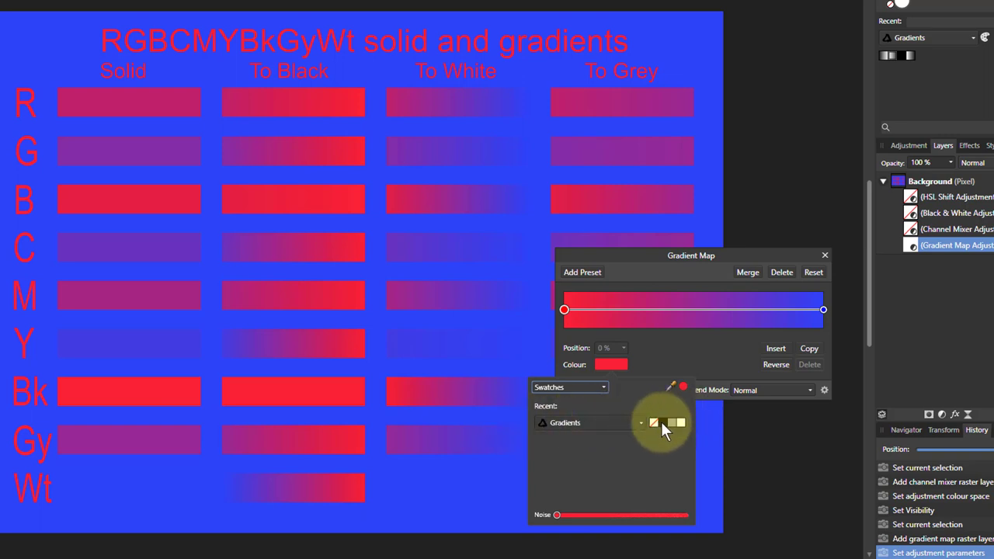
mouse_move(680, 432)
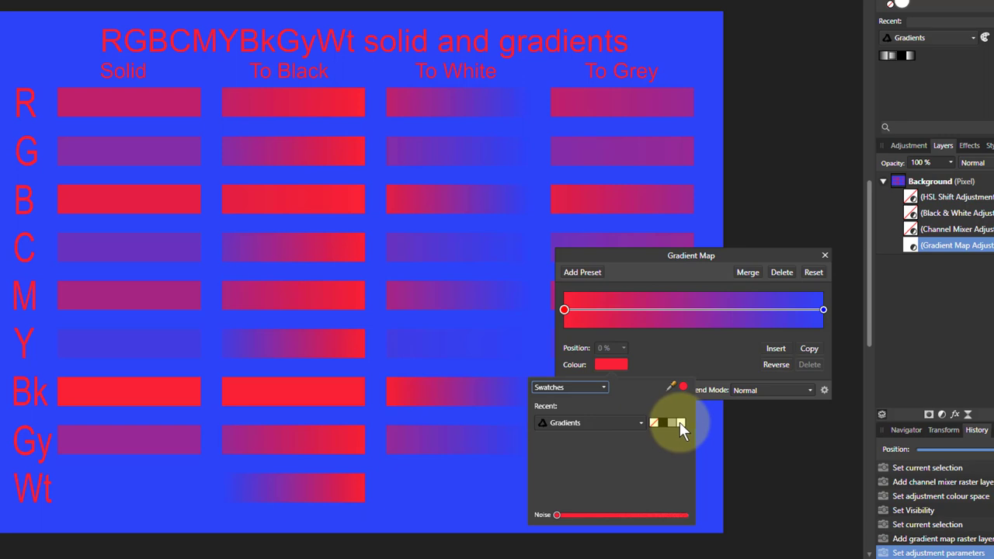
click(654, 422)
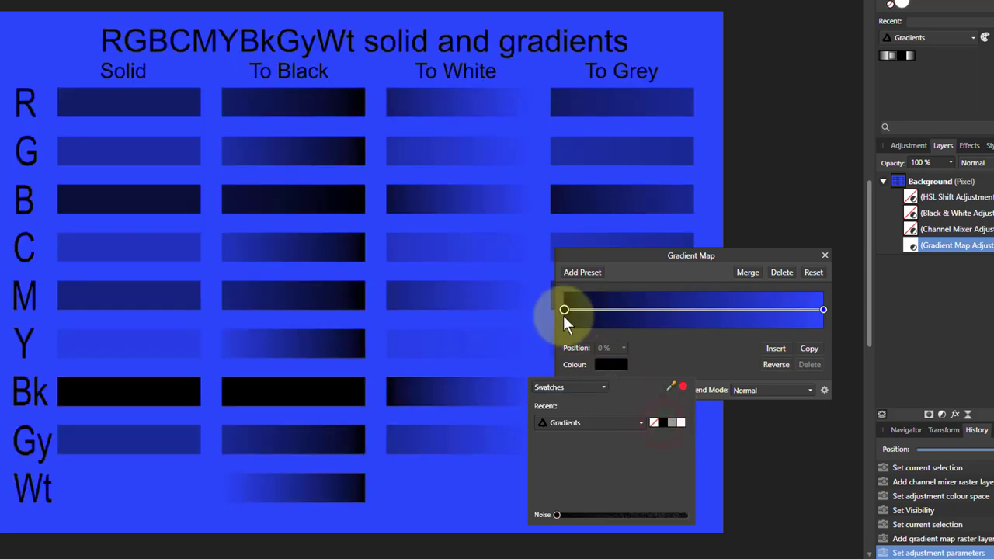
click(823, 311)
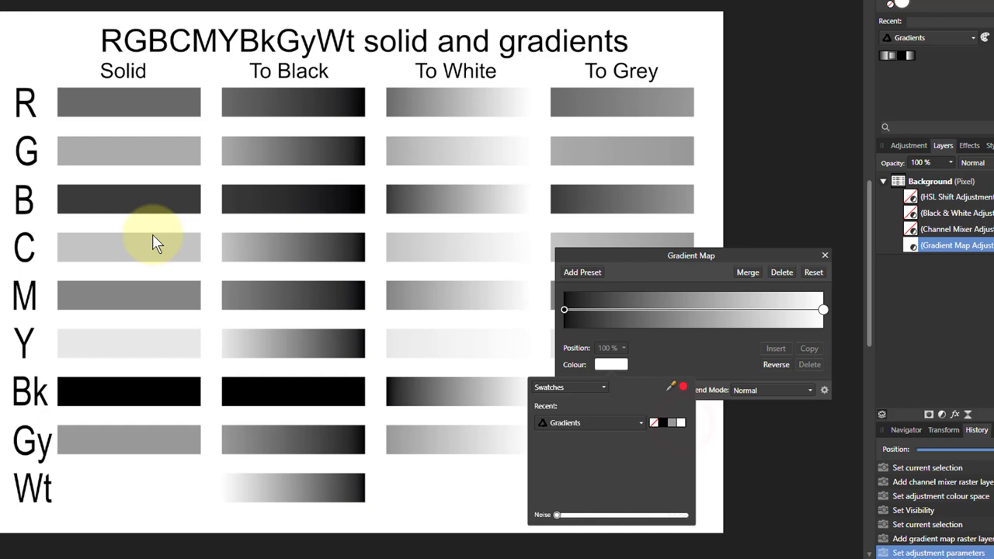
mouse_move(121, 245)
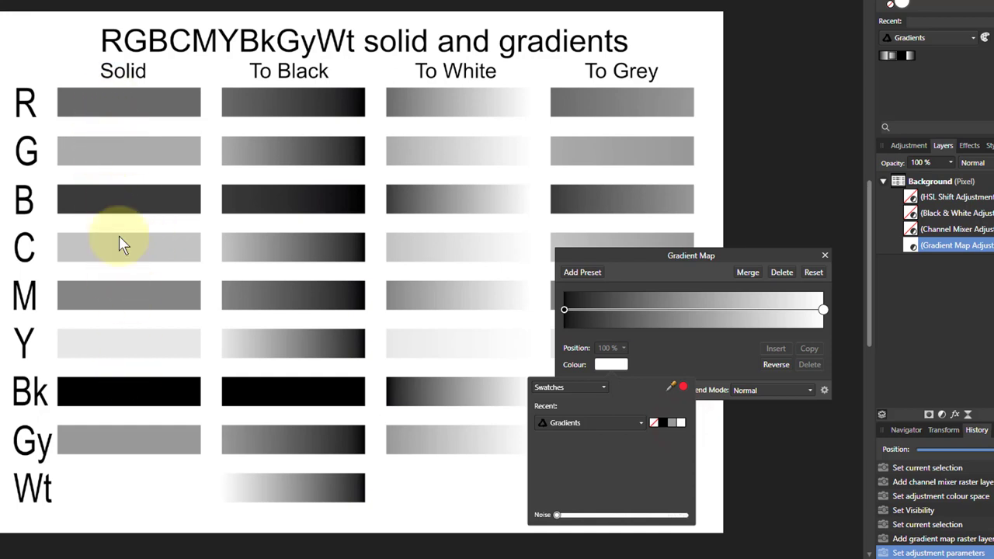
mouse_move(124, 164)
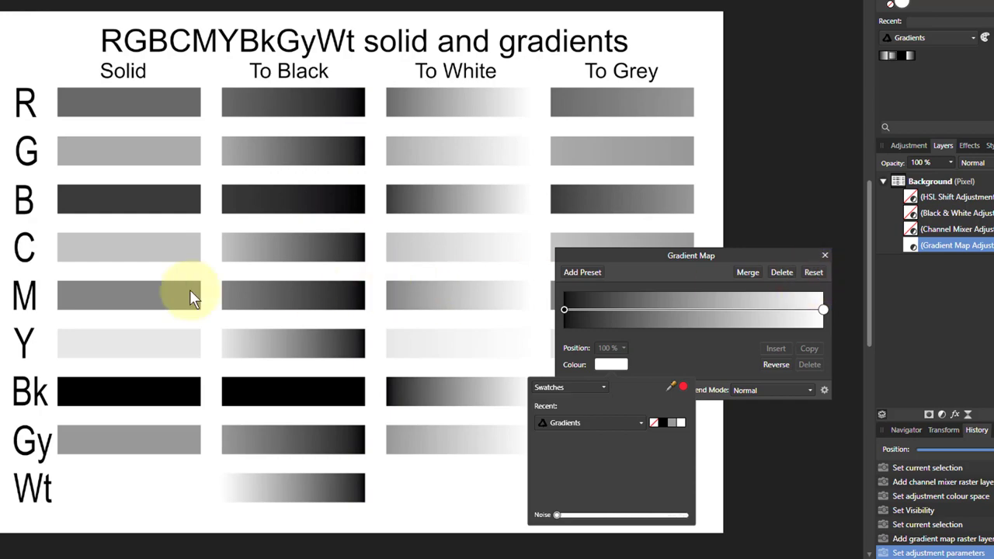
mouse_move(940, 360)
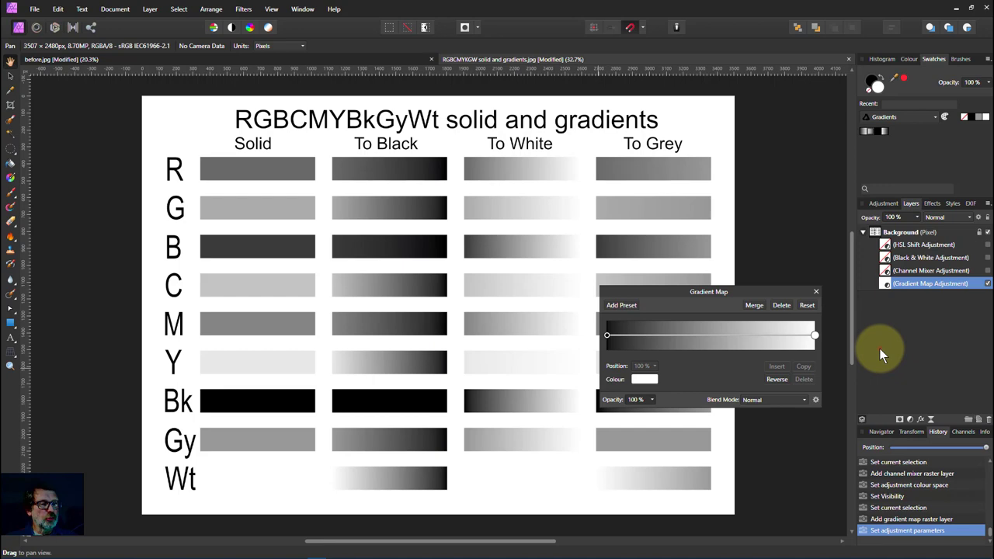
mouse_move(557, 59)
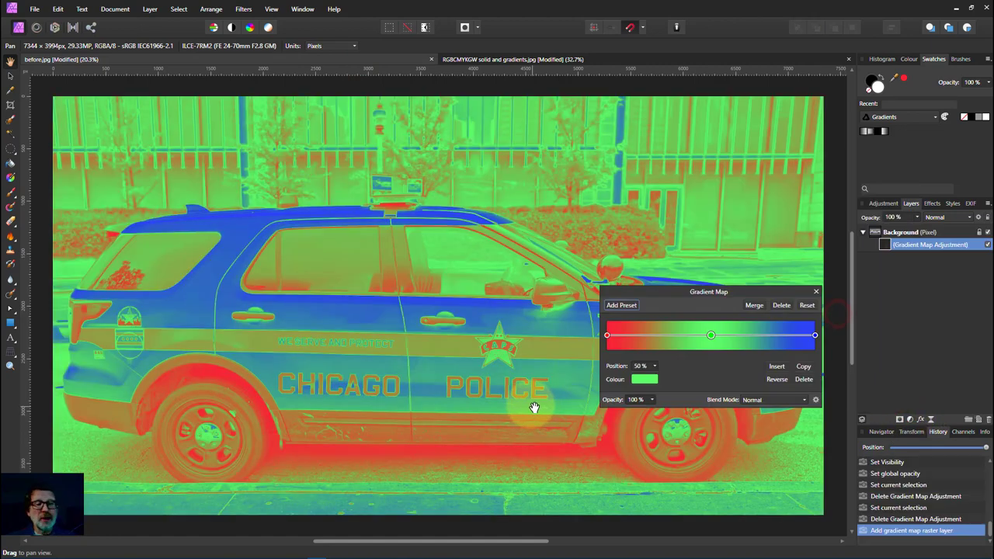
- Remove the middle stop and set the photo's gradient to run from black to white
drag(712, 336, 814, 336)
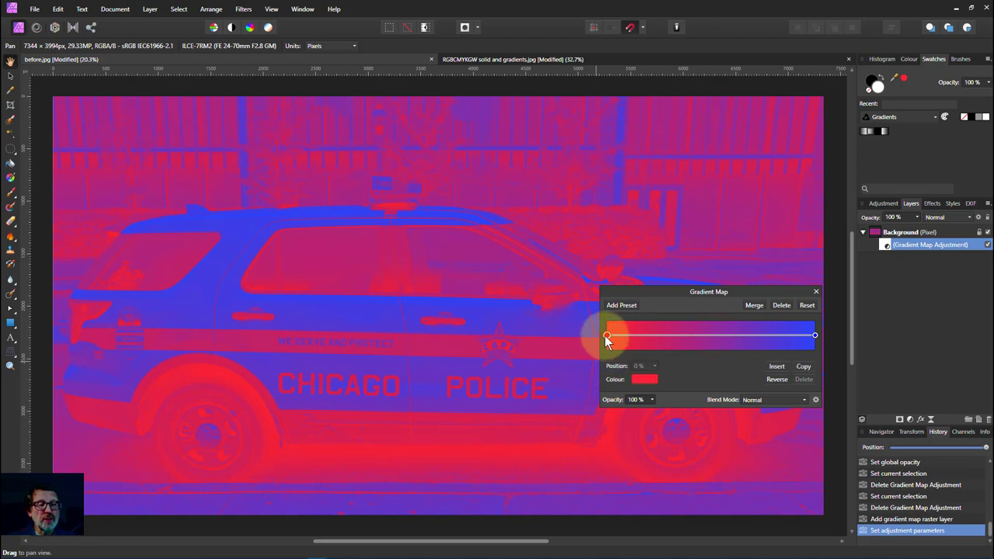
click(643, 379)
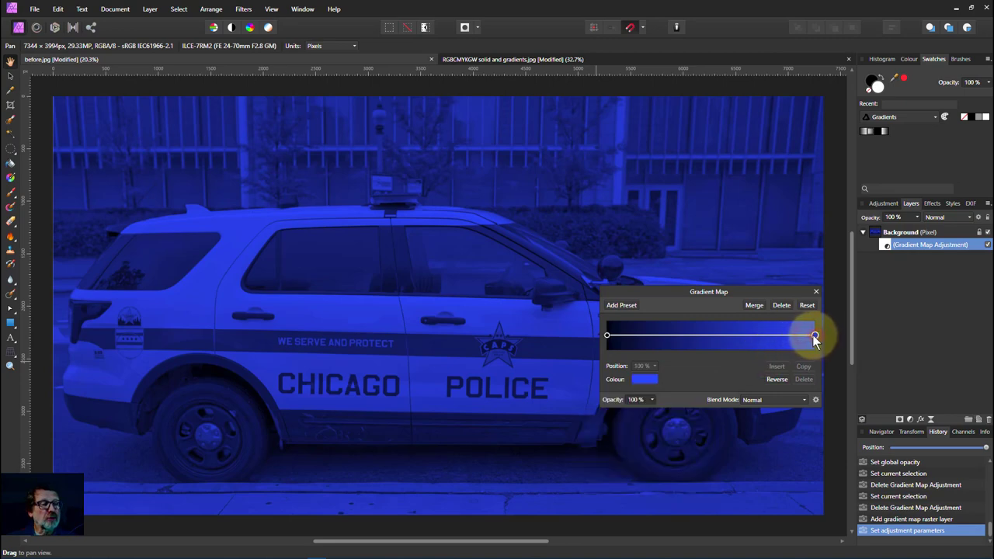
drag(814, 336, 814, 335)
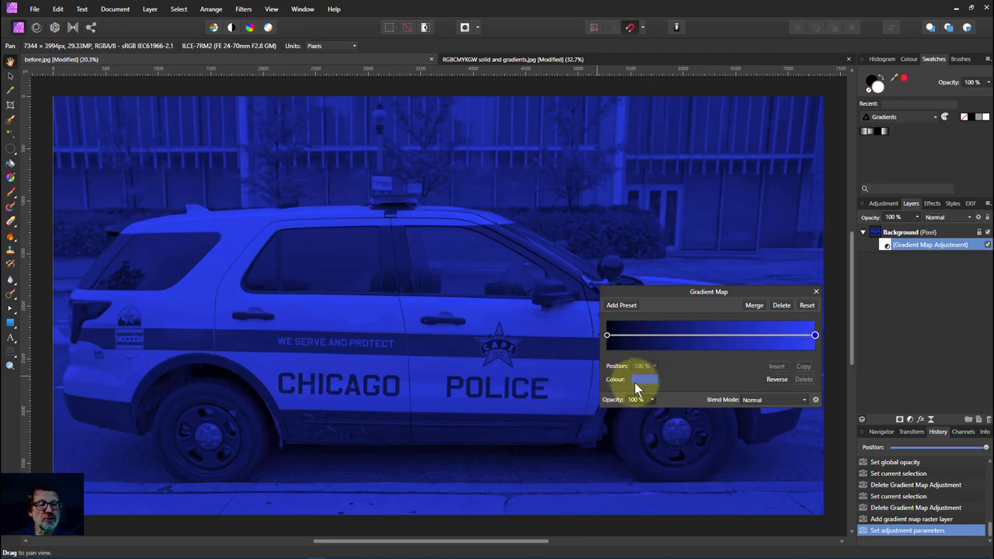
click(645, 379)
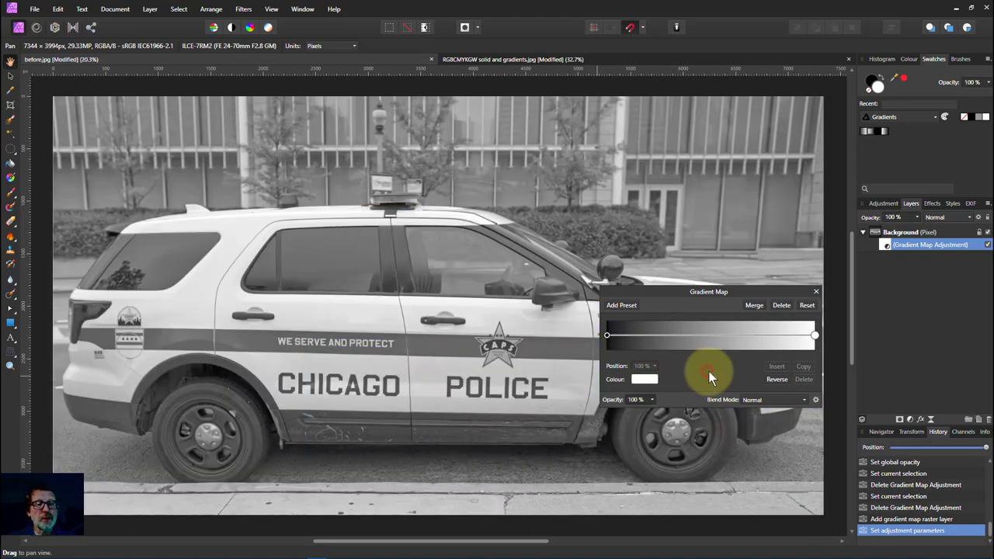
mouse_move(721, 410)
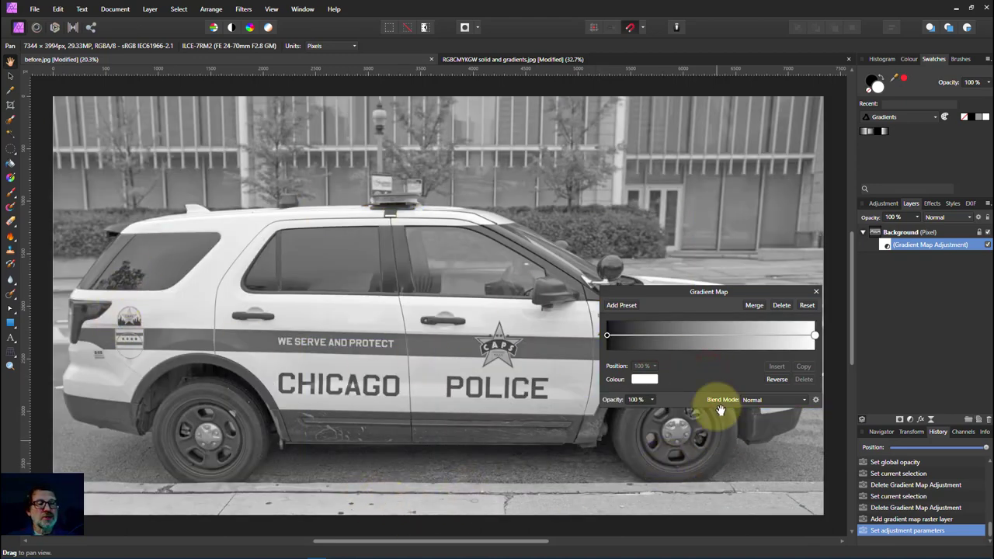
mouse_move(660, 359)
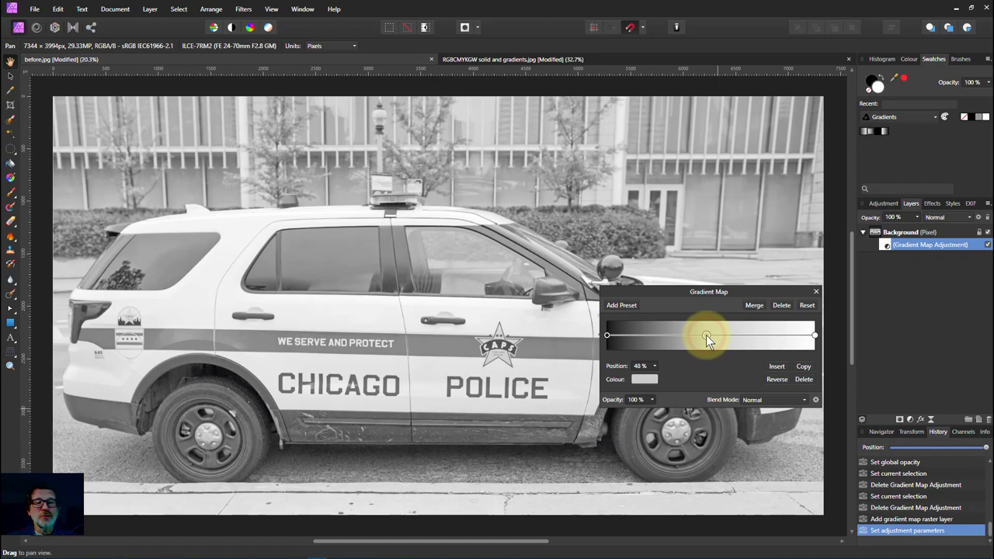
- Experiment with the grey midpoint's position around 41-43%, then remove the middle stop entirely
drag(705, 336, 714, 335)
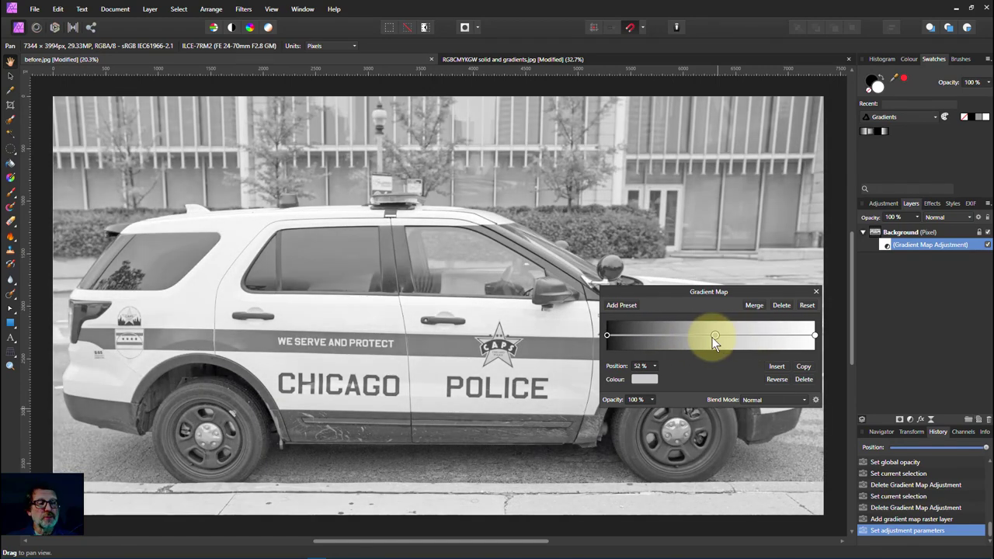
drag(714, 335, 656, 335)
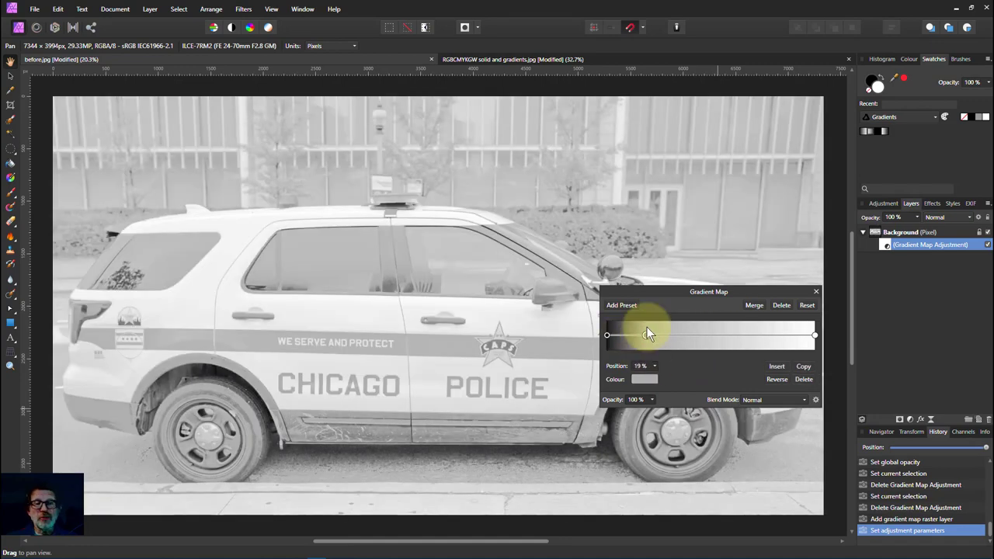
drag(650, 335, 712, 335)
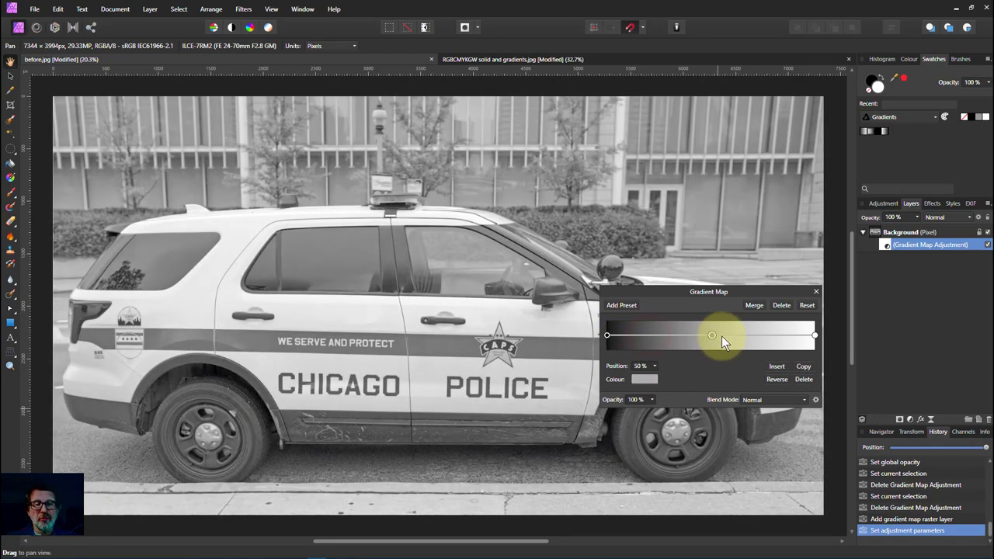
drag(712, 336, 715, 335)
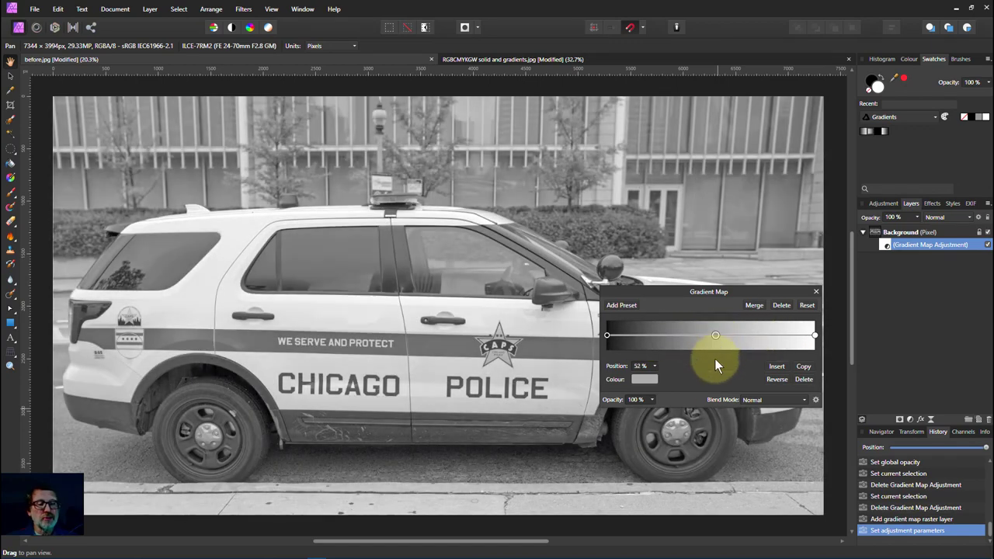
drag(715, 336, 605, 336)
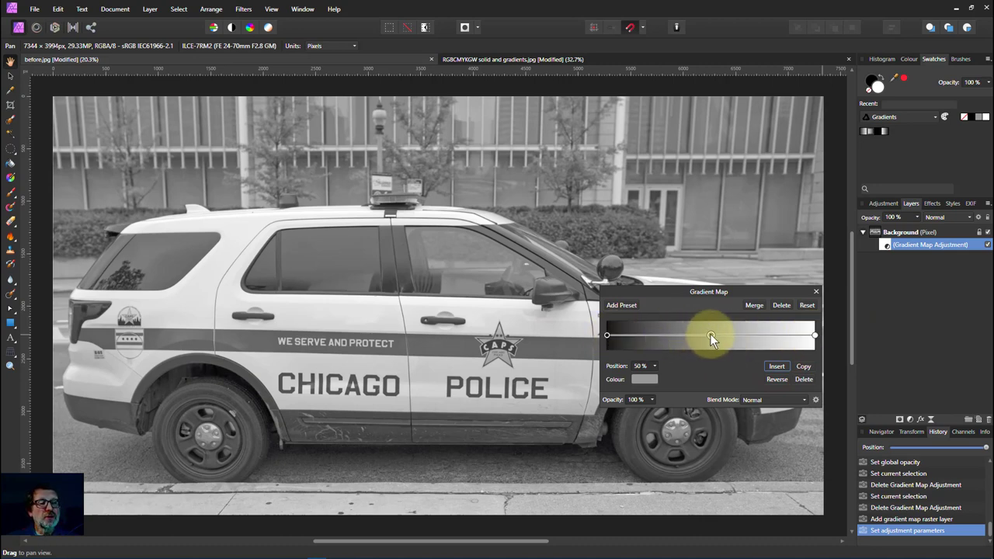
drag(711, 335, 687, 336)
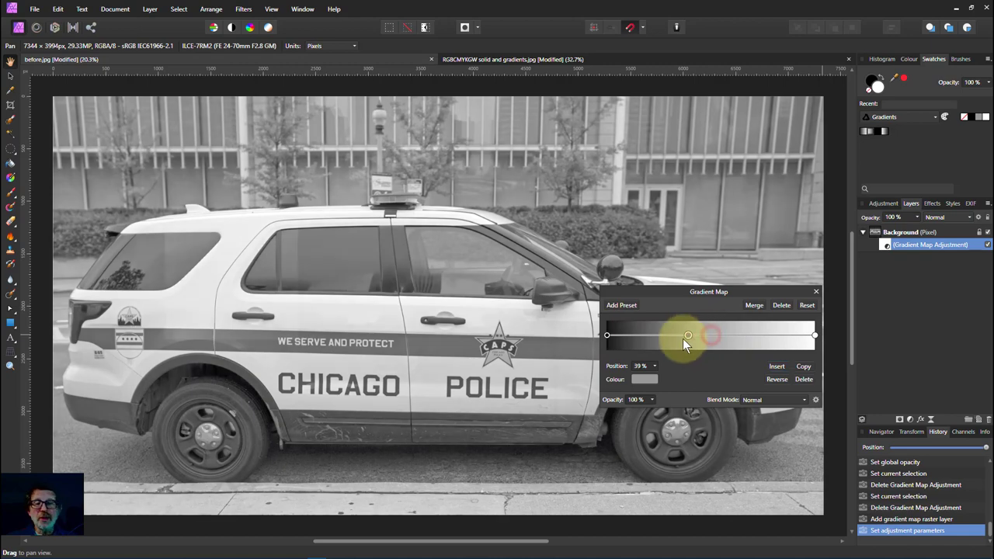
drag(688, 335, 700, 336)
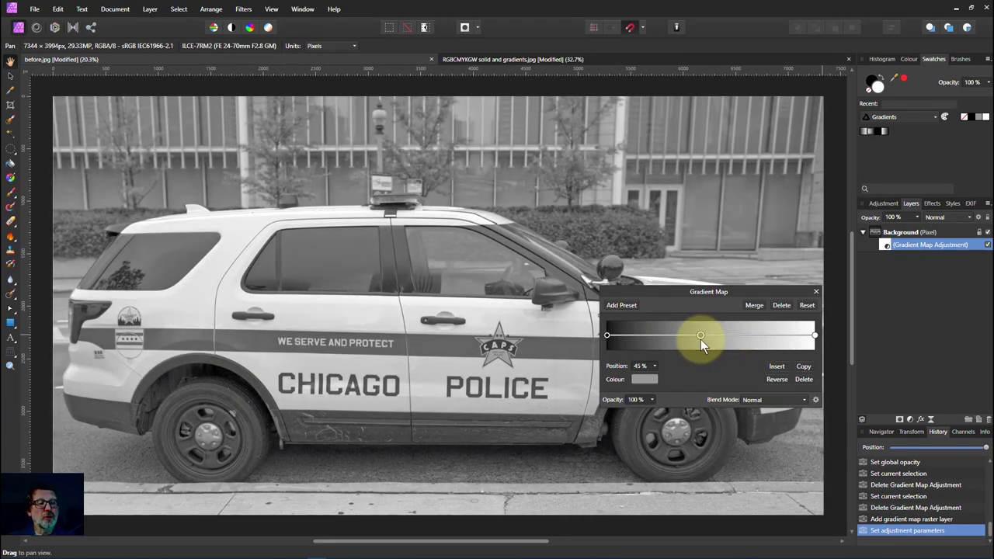
drag(699, 336, 705, 335)
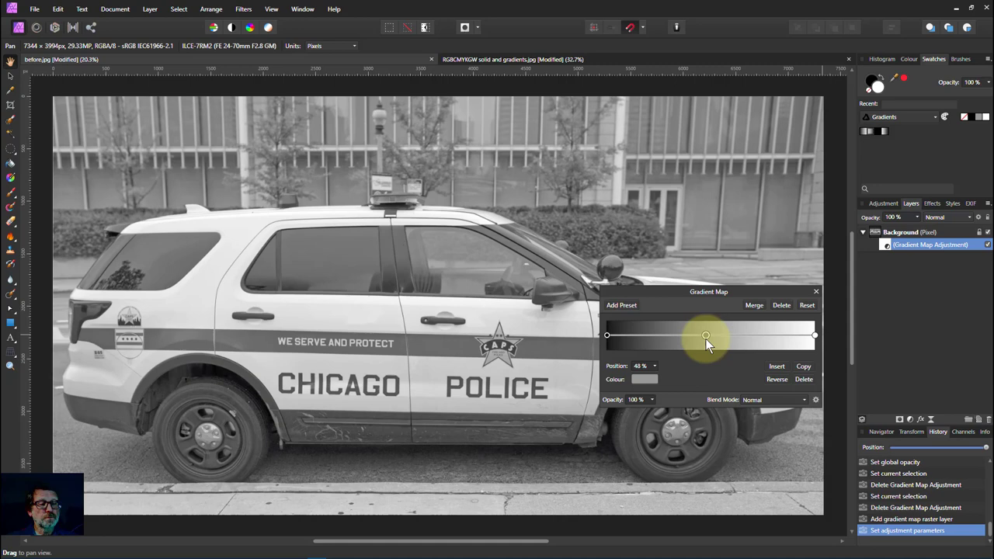
drag(705, 336, 814, 335)
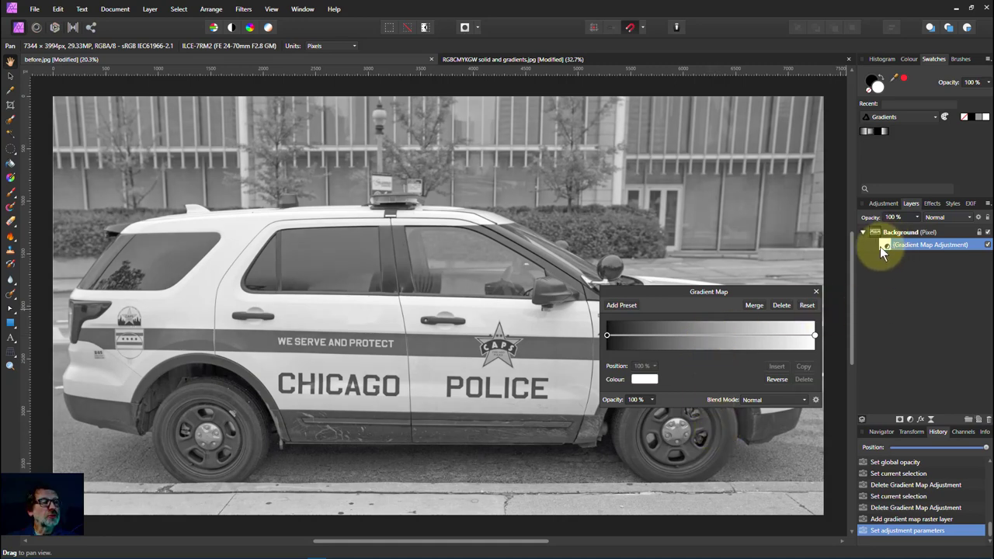
- Duplicate the Gradient Map layer and set the top copy to Overlay at full opacity
click(862, 233)
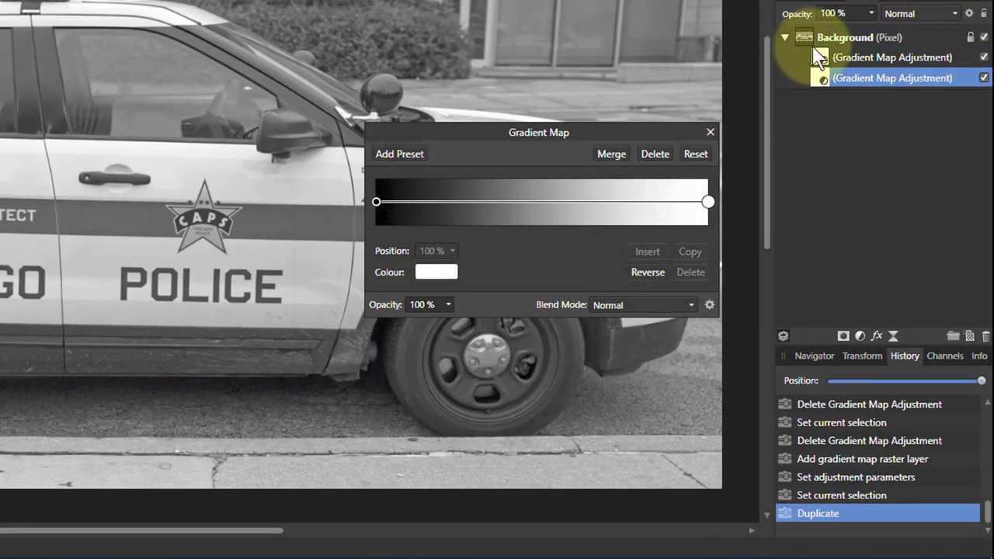
click(892, 56)
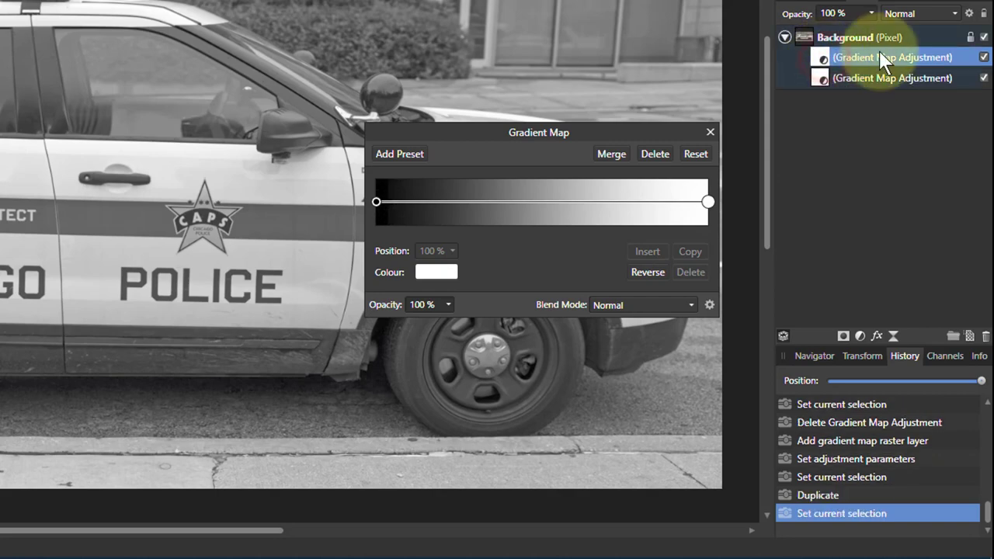
click(919, 12)
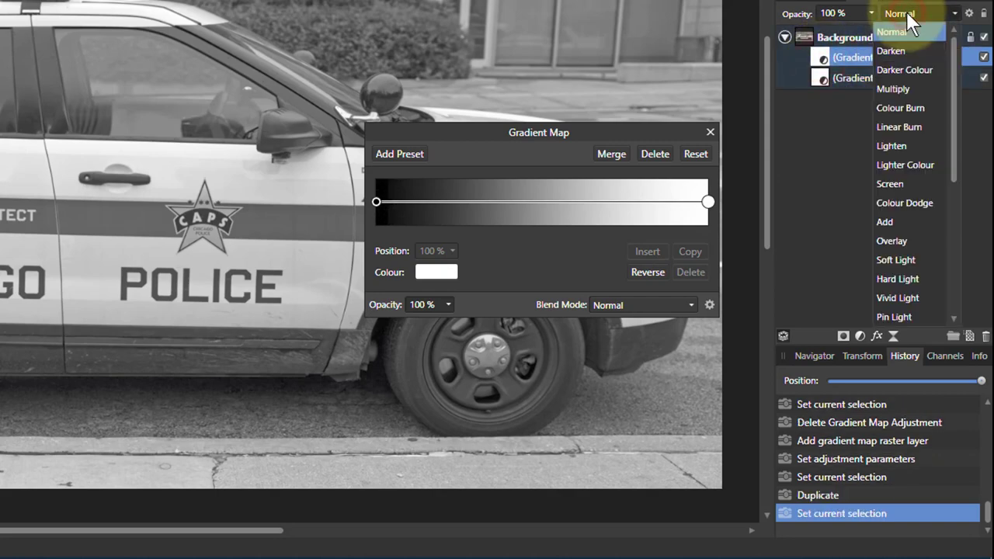
mouse_move(901, 222)
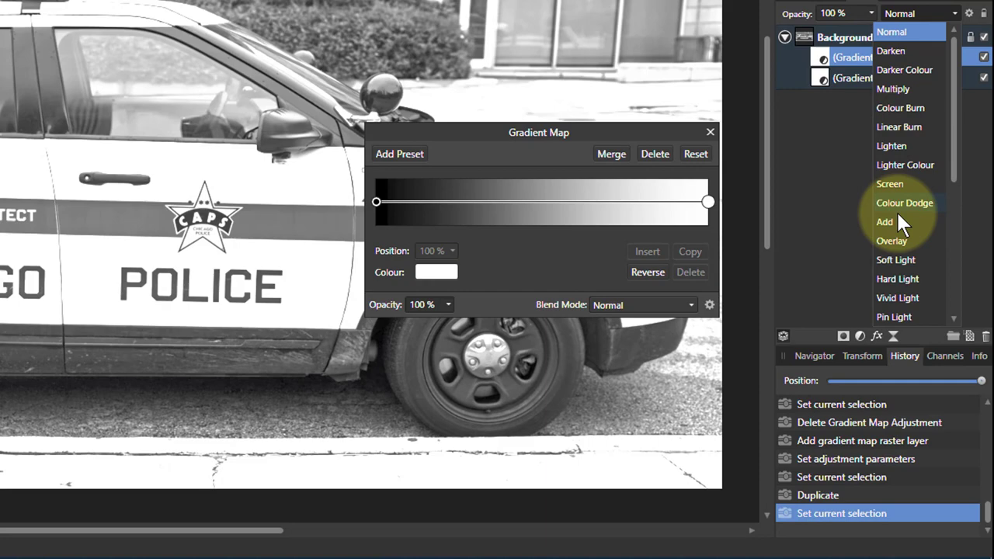
click(892, 240)
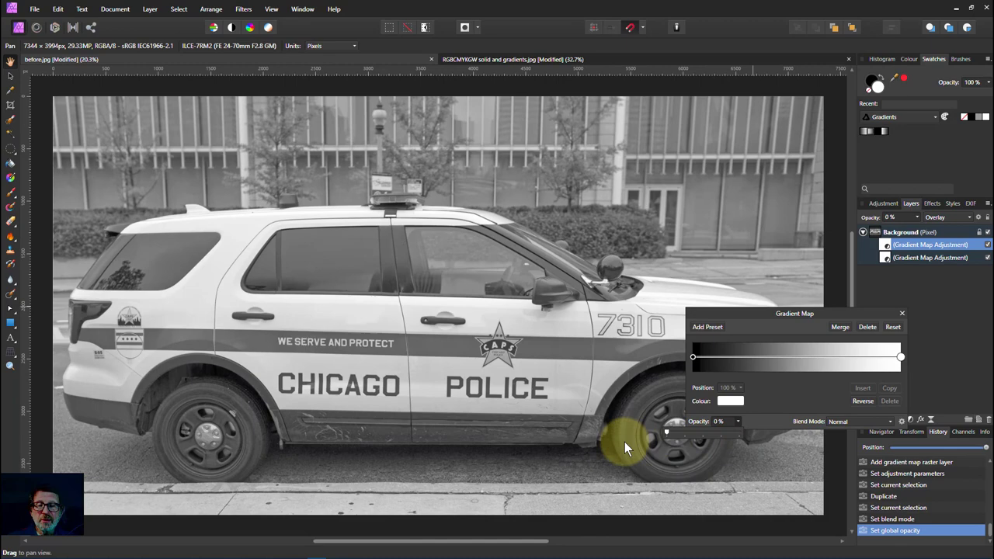
drag(666, 432, 702, 432)
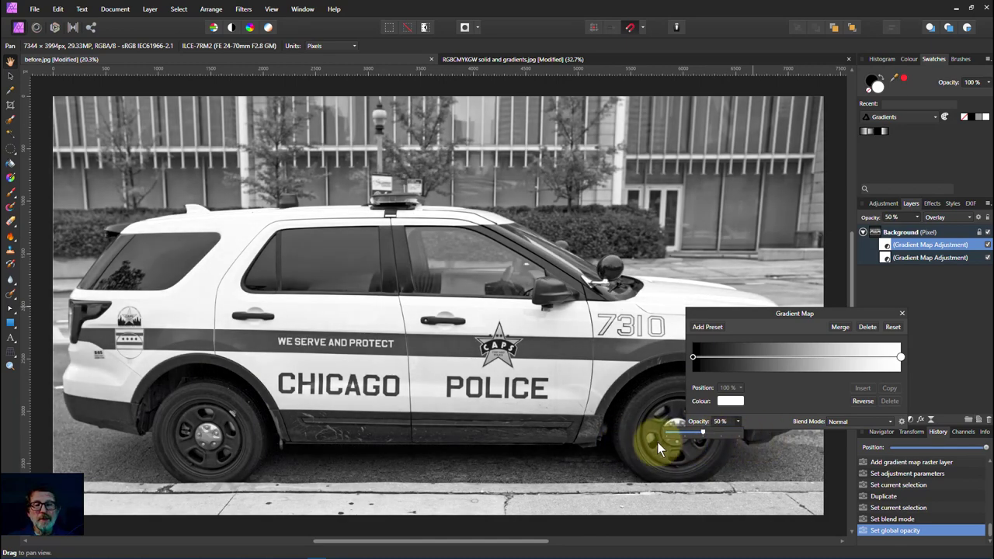
drag(702, 432, 721, 432)
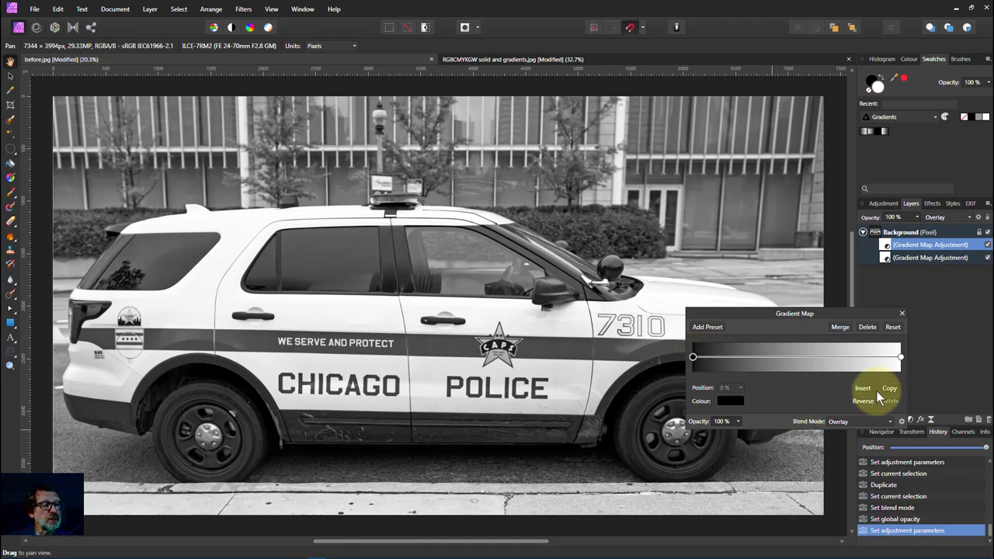
- Insert an extra black stop on the overlay gradient and position it at about 17%
drag(692, 355, 796, 356)
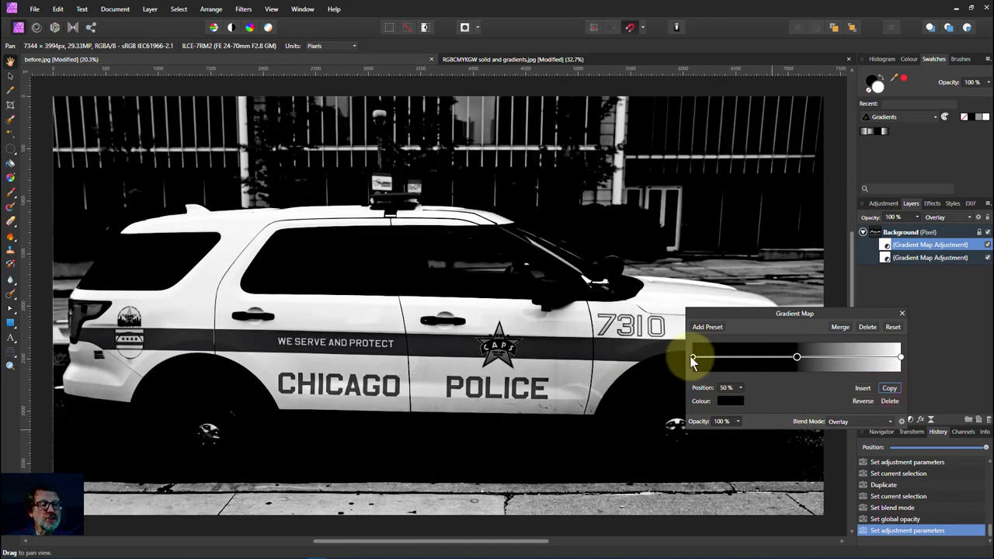
drag(795, 357, 767, 357)
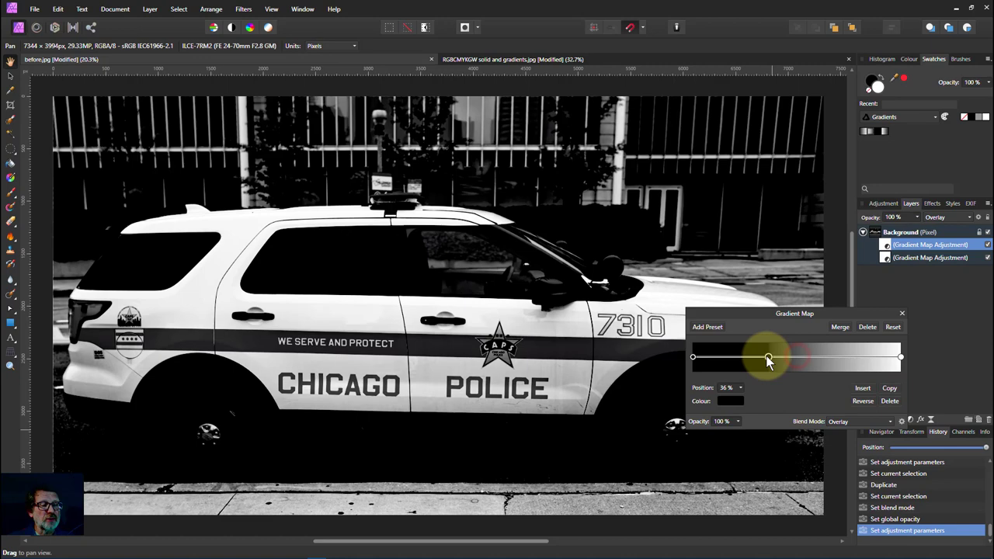
drag(768, 356, 727, 356)
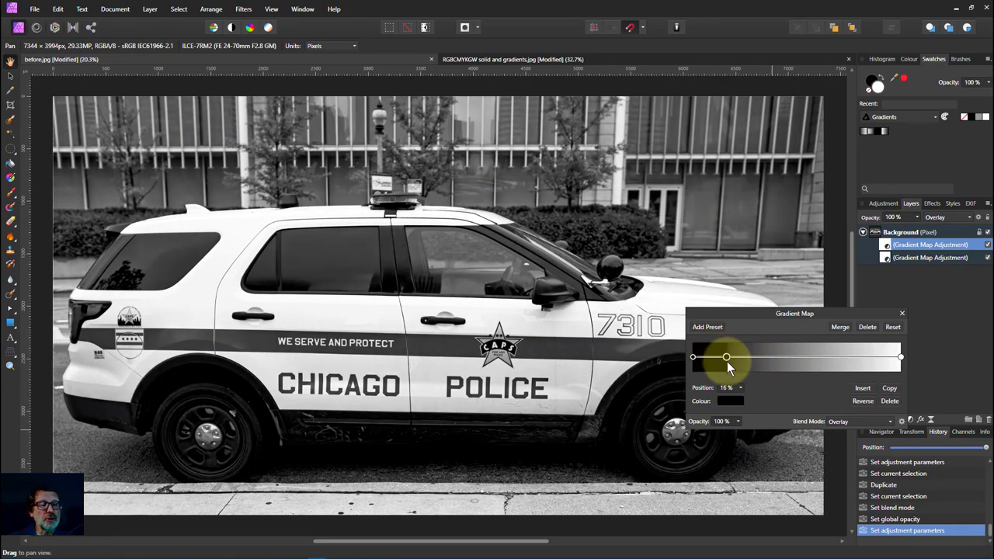
drag(727, 356, 724, 356)
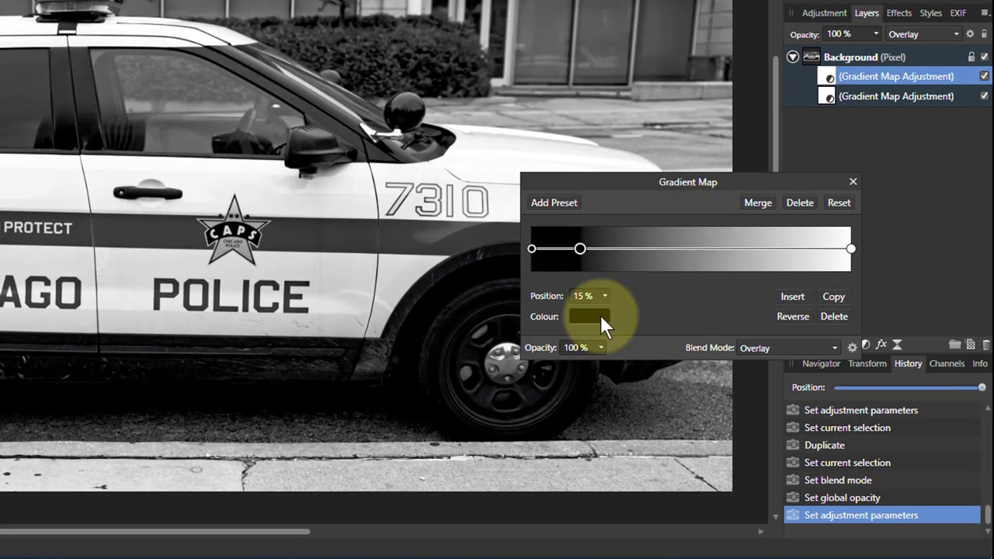
mouse_move(581, 248)
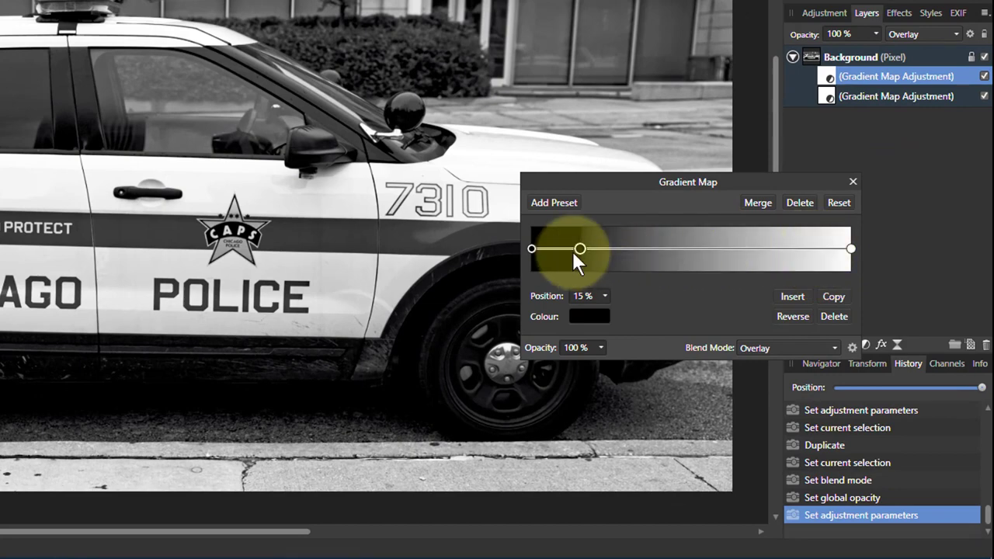
drag(580, 248, 587, 249)
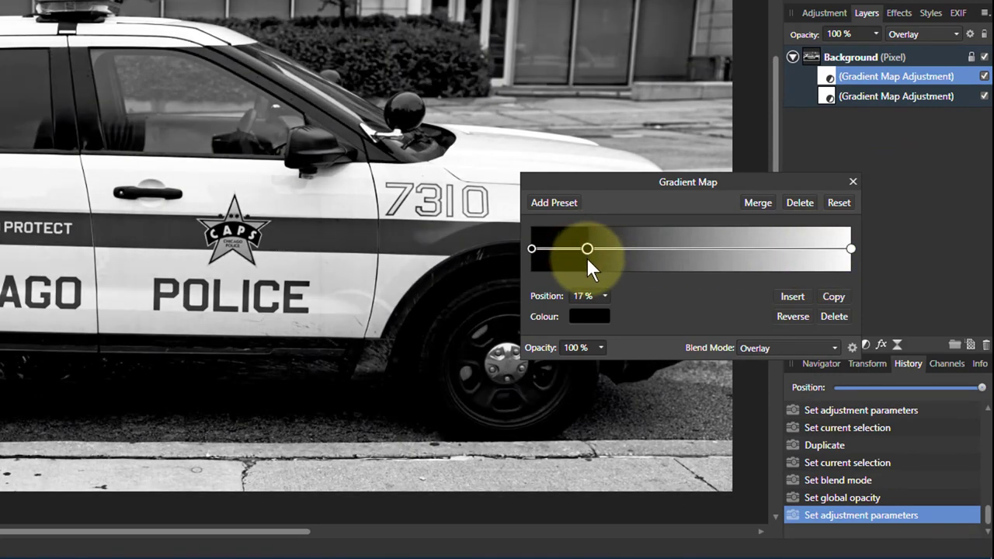
mouse_move(722, 257)
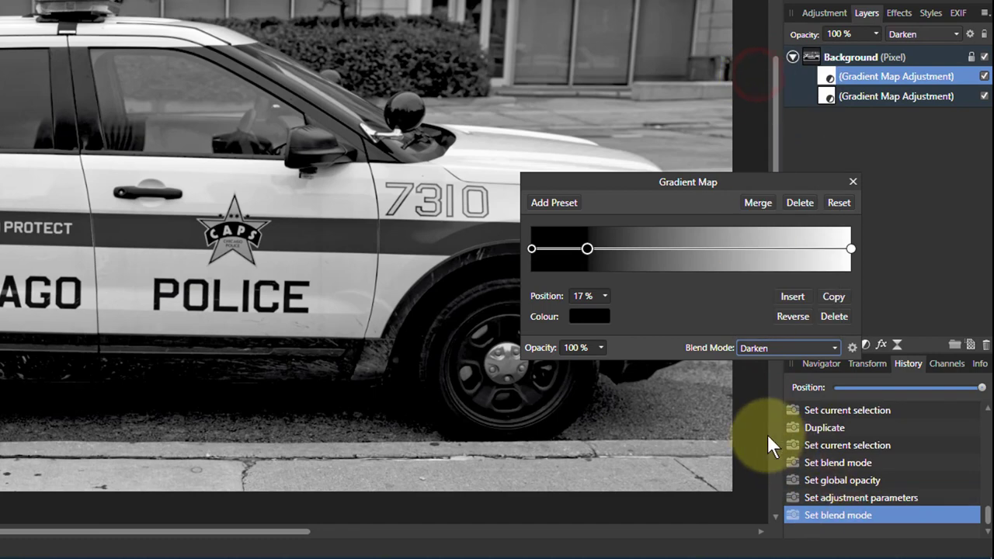
- Place the black stop at 12% and pull the white stop in to 22%
drag(587, 249, 567, 248)
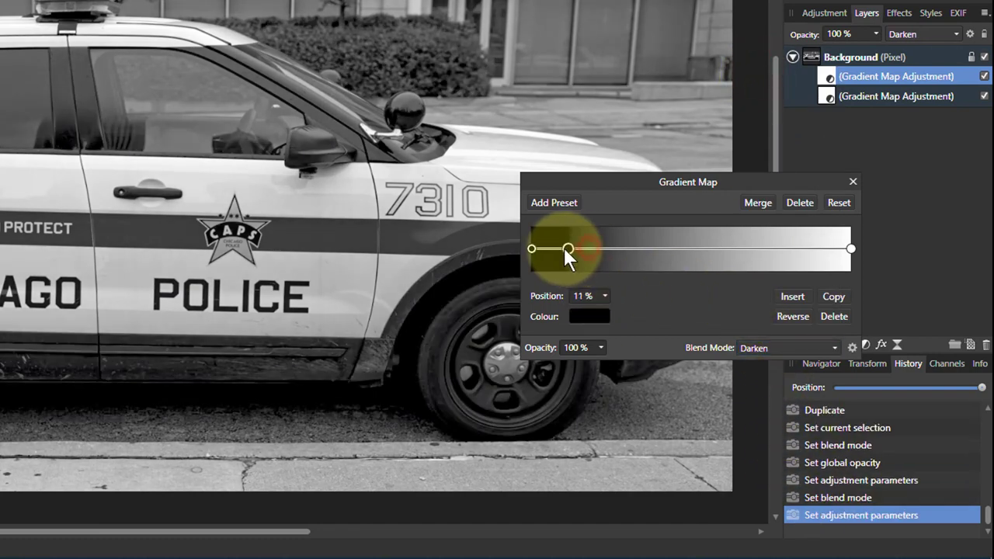
drag(569, 249, 573, 249)
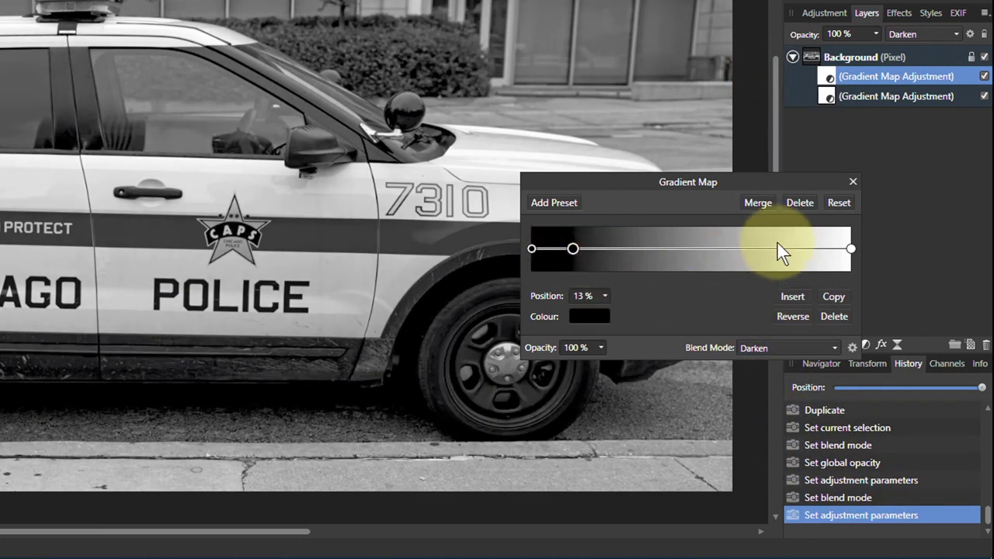
drag(573, 249, 598, 248)
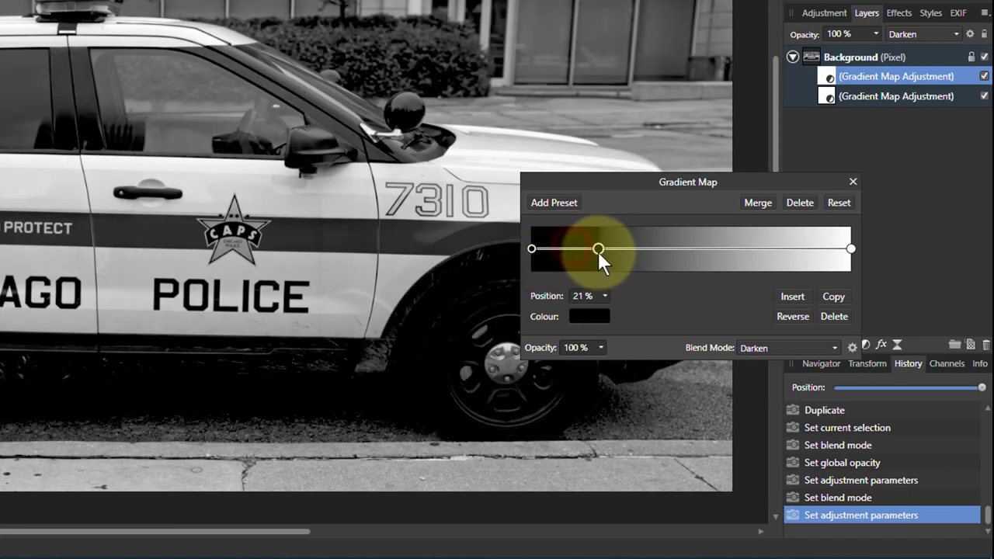
drag(598, 249, 572, 249)
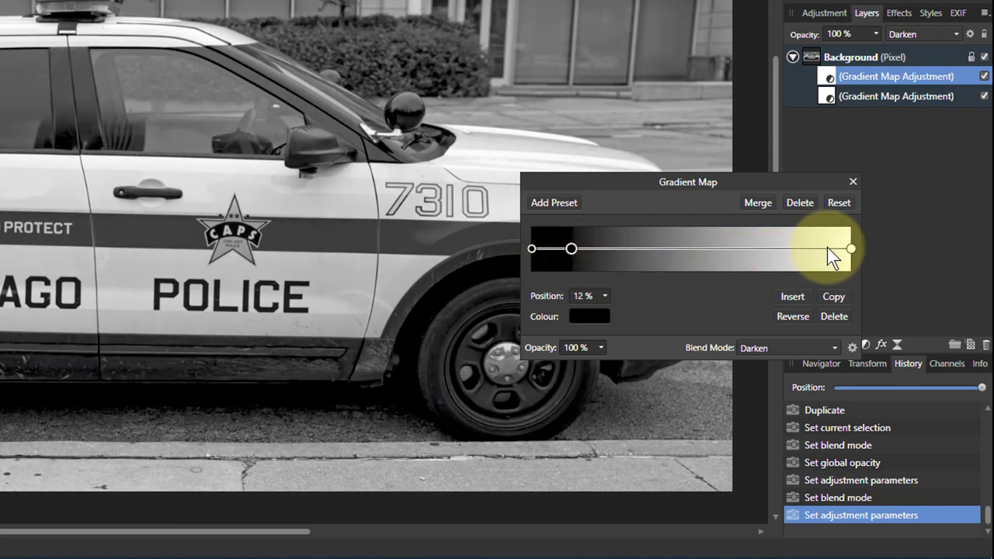
drag(851, 249, 680, 249)
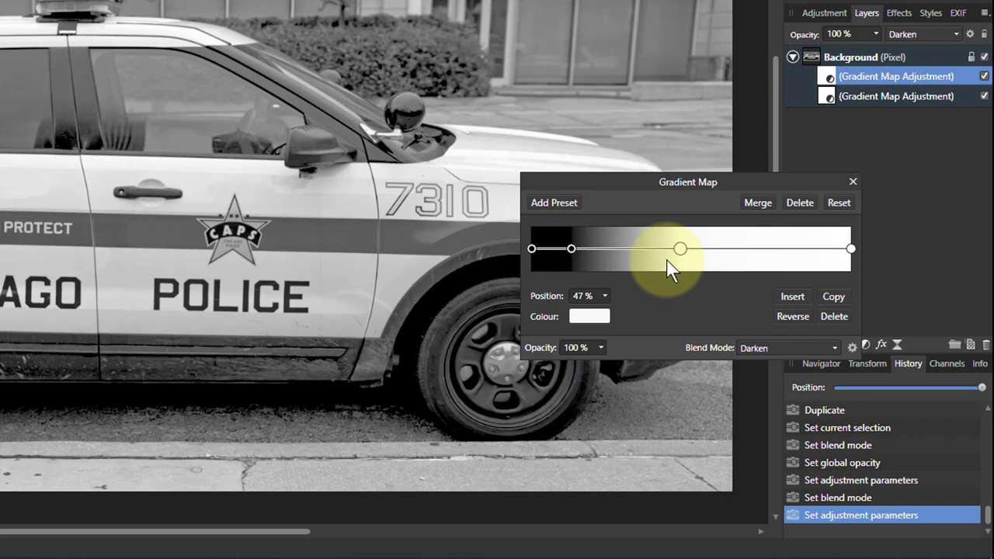
drag(680, 249, 600, 249)
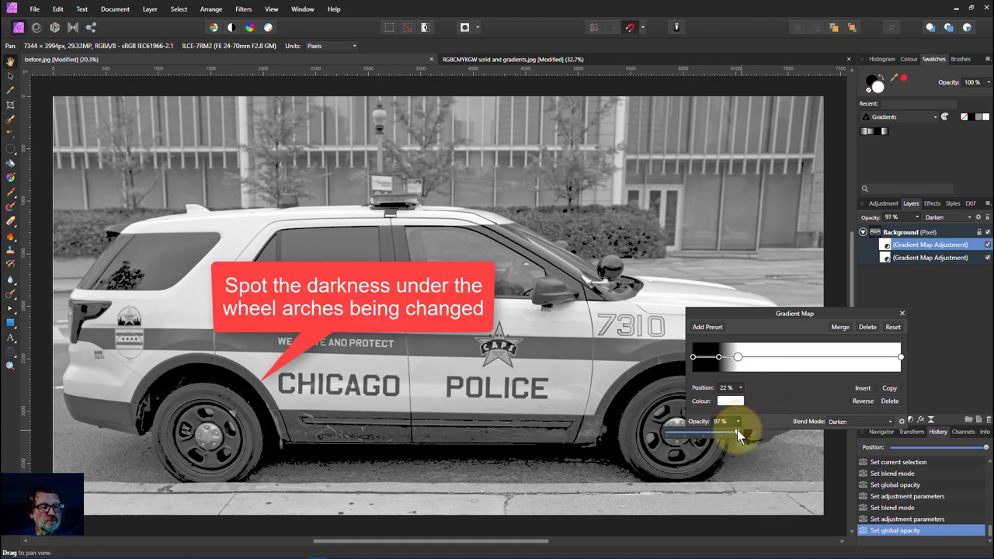
- Lower the Darken Gradient Map copy's opacity to about 79%
drag(736, 432, 715, 432)
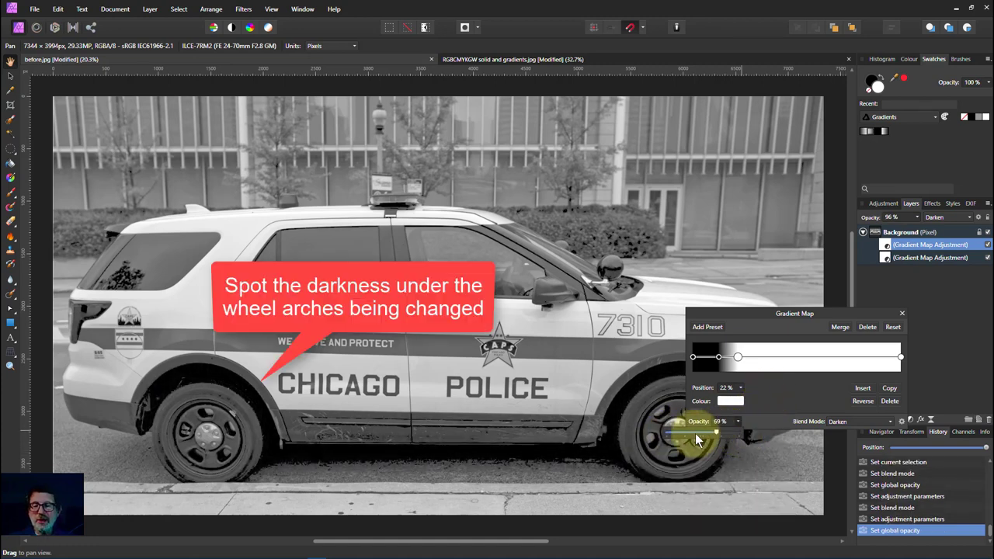
drag(716, 431, 665, 432)
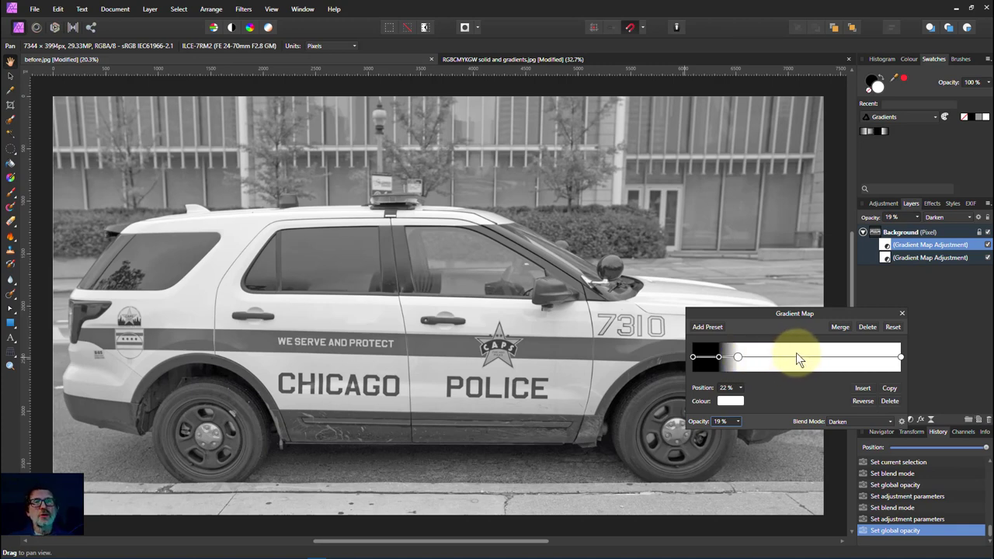
mouse_move(804, 359)
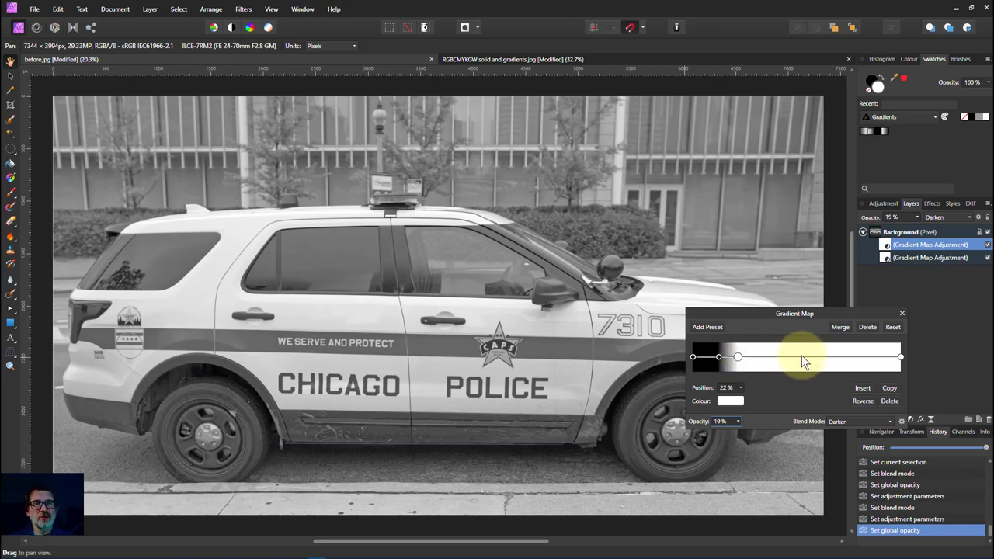